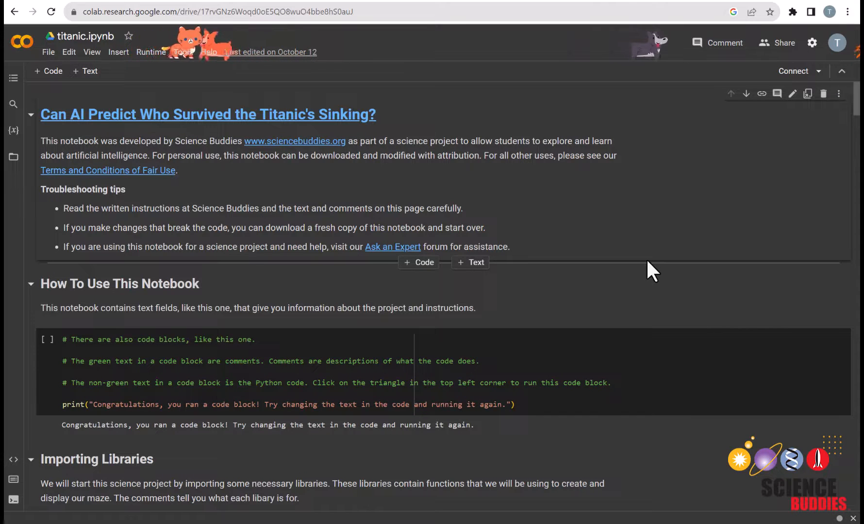
pyautogui.moveTo(385, 231)
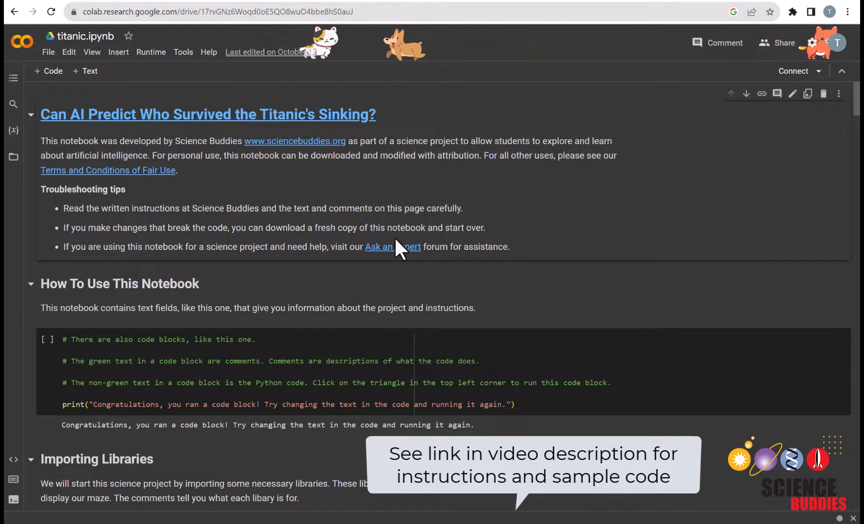
# - Run the 'How To Use This Notebook' example cell until it prints the congratulations message
pyautogui.click(47, 340)
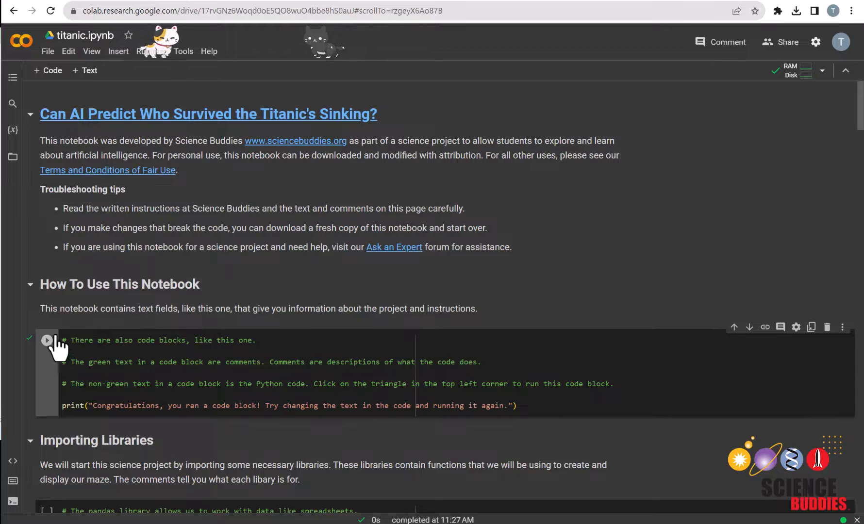
pyautogui.click(46, 340)
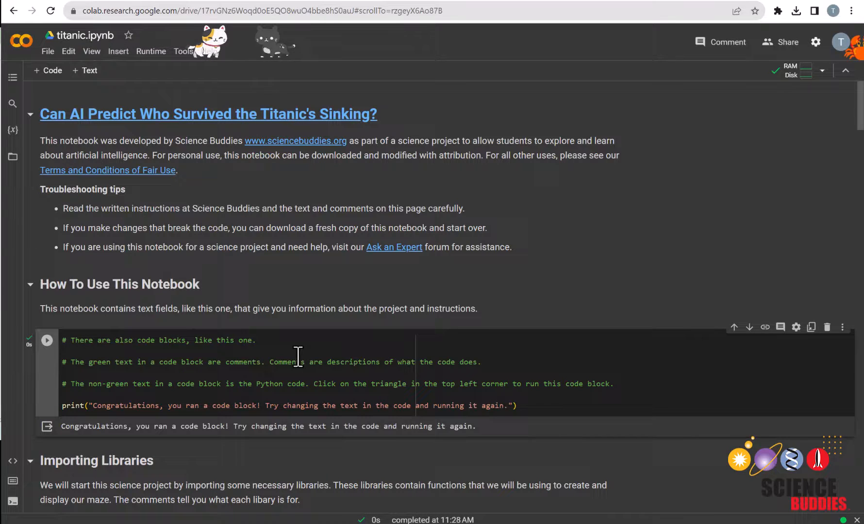
pyautogui.click(47, 340)
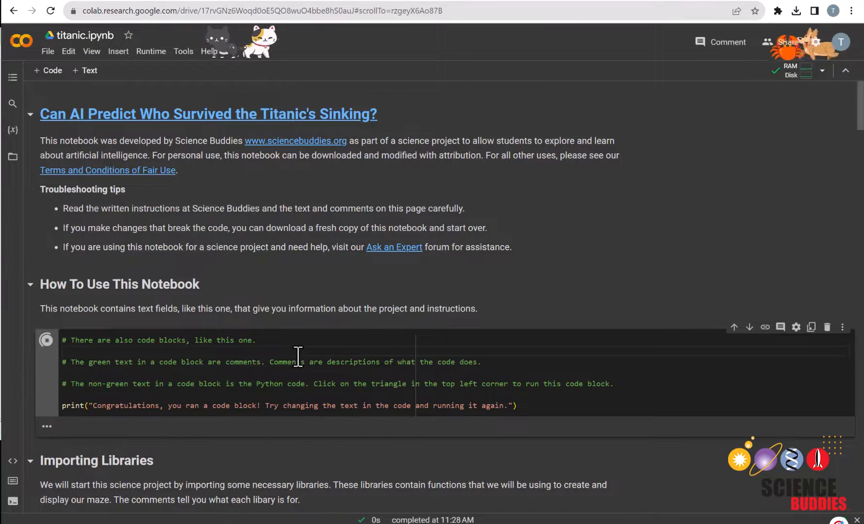
pyautogui.click(46, 340)
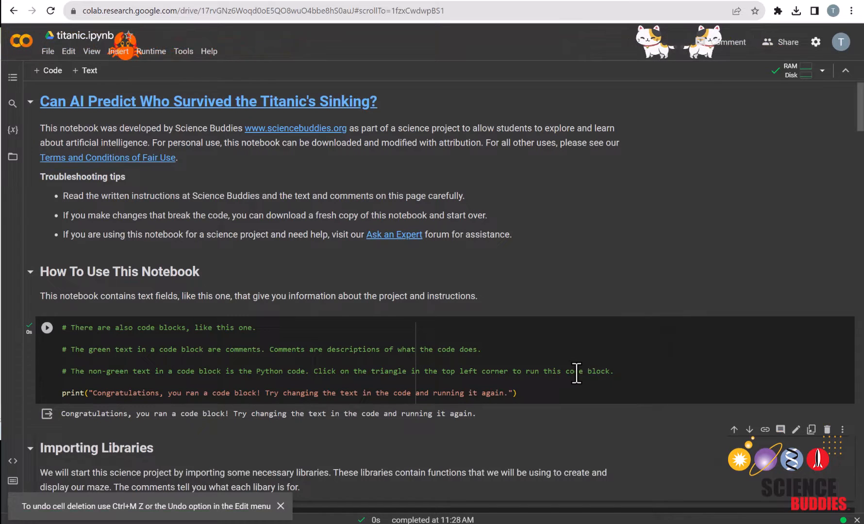
pyautogui.click(281, 506)
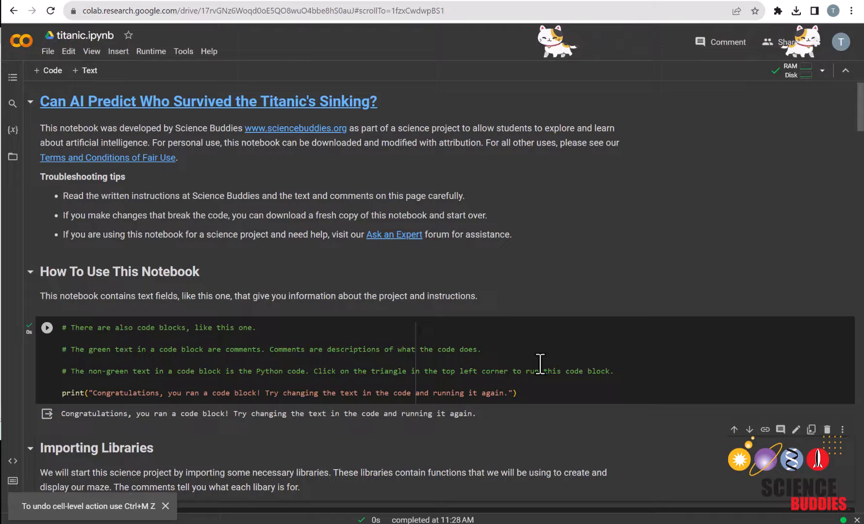
pyautogui.scroll(-3)
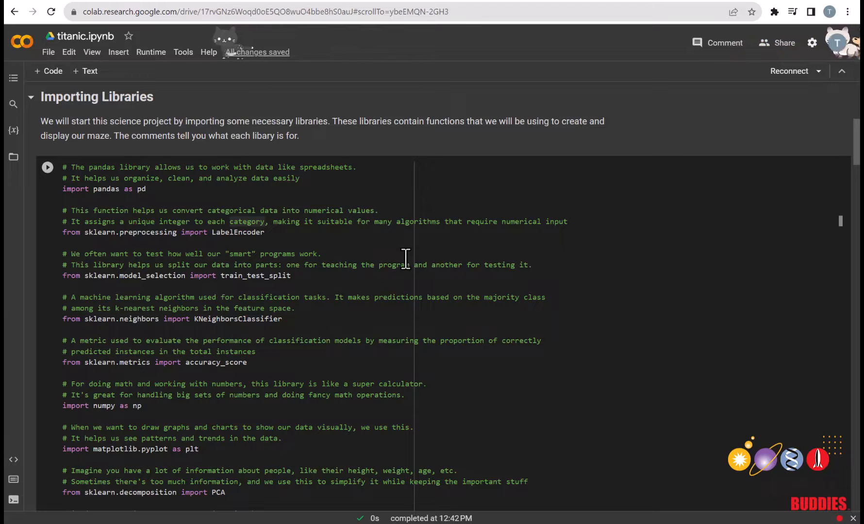
# - Run the library imports and the pd.read_csv cell to load the Titanic data
pyautogui.click(47, 167)
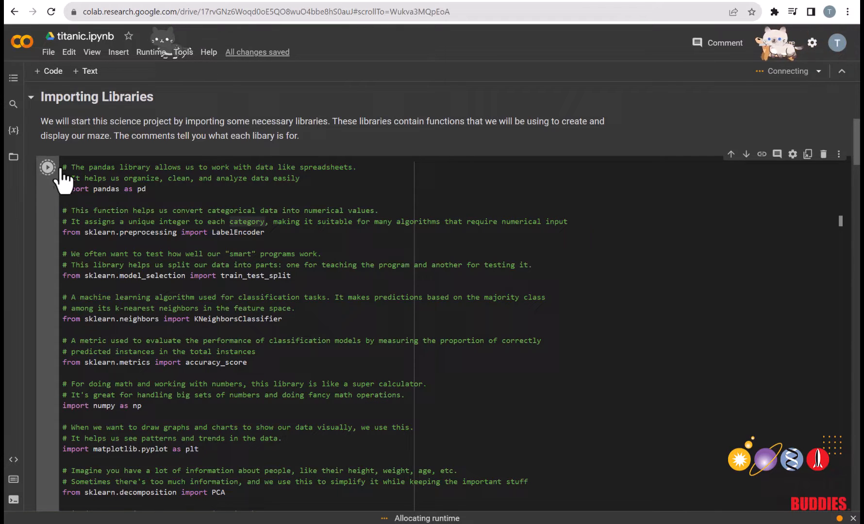
pyautogui.scroll(-3)
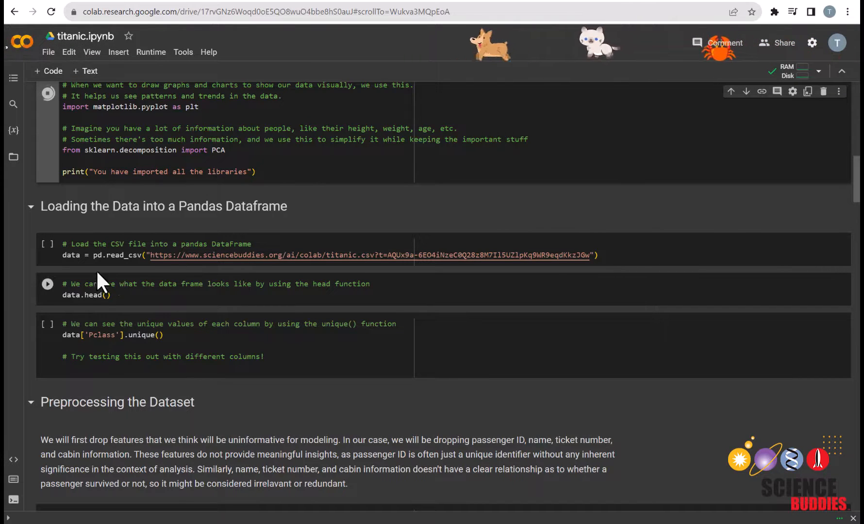
pyautogui.click(47, 92)
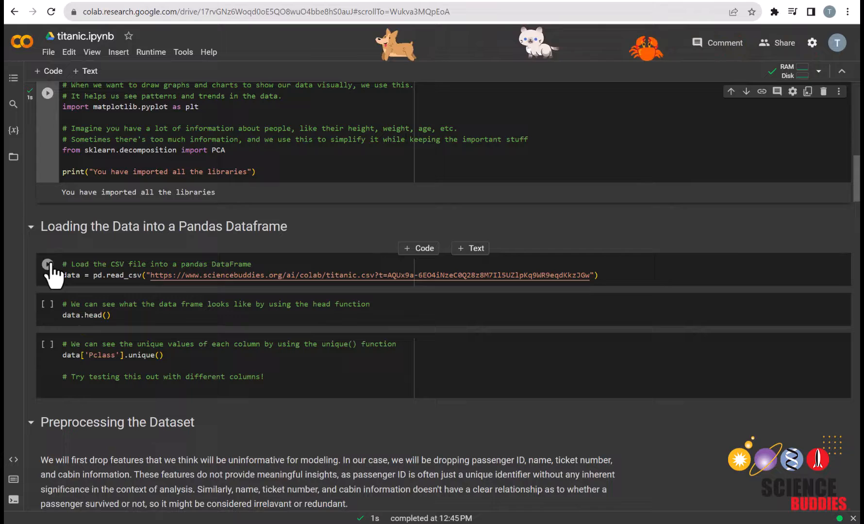
pyautogui.click(47, 265)
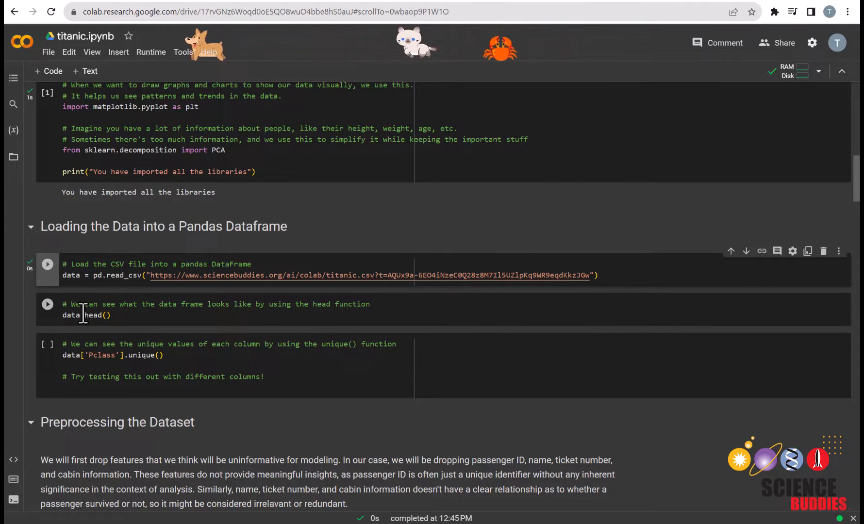
# - Run data.head() to preview the first five Titanic passenger rows
pyautogui.click(47, 304)
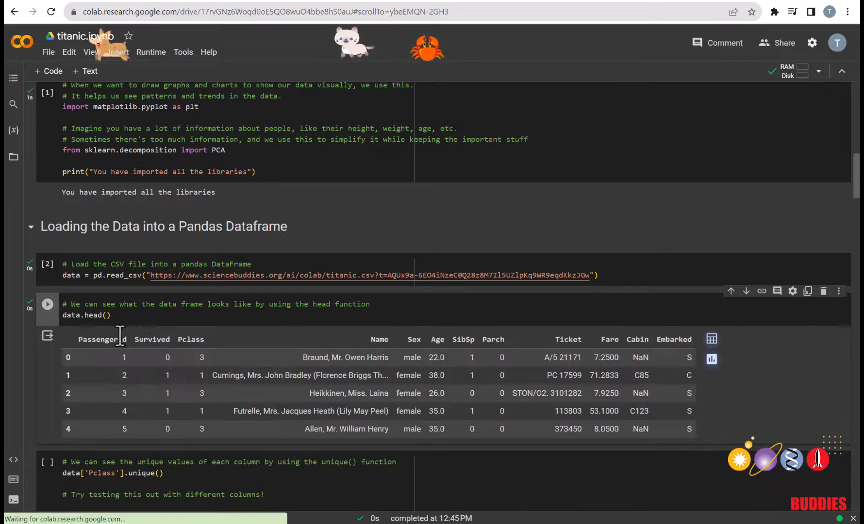
pyautogui.scroll(-3)
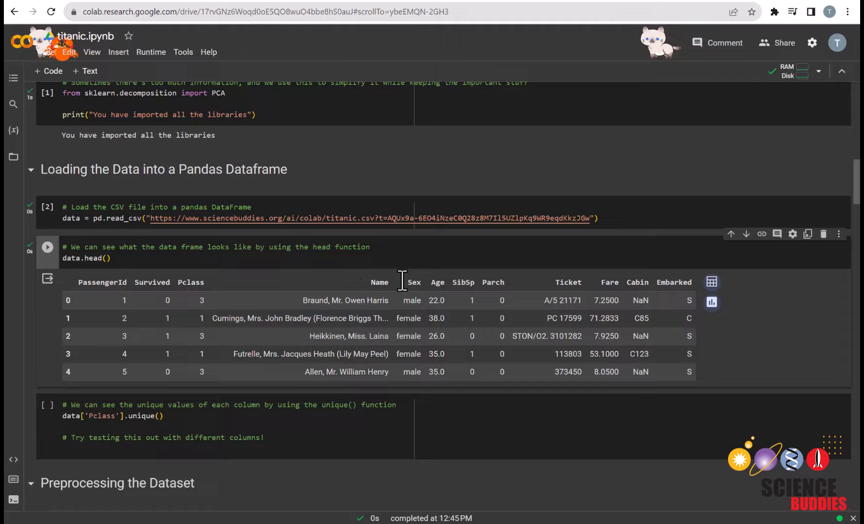
pyautogui.moveTo(435, 283)
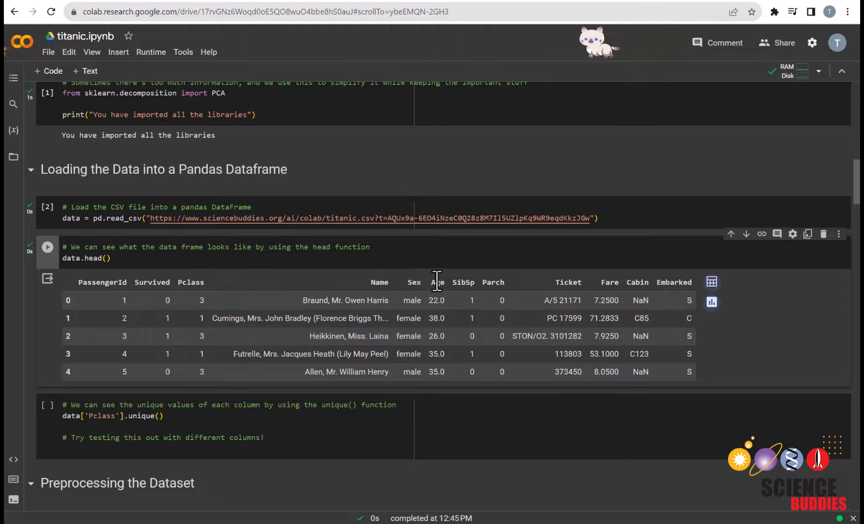
pyautogui.moveTo(573, 281)
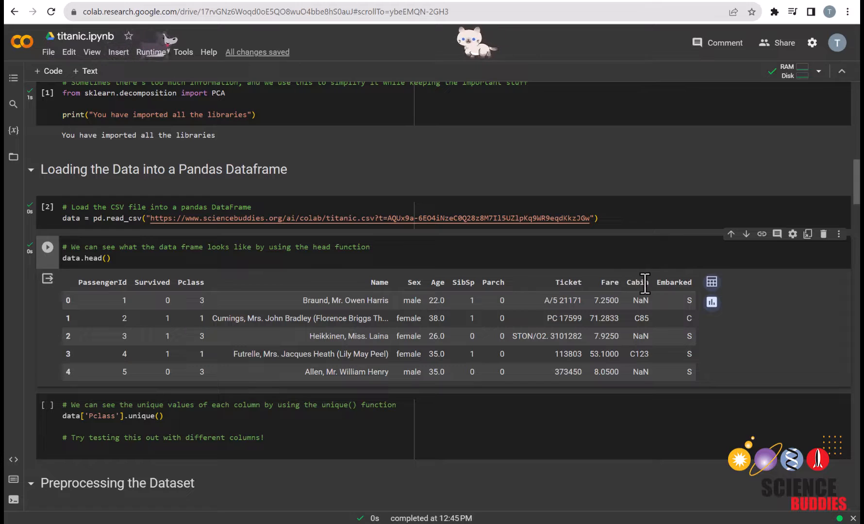
pyautogui.moveTo(239, 289)
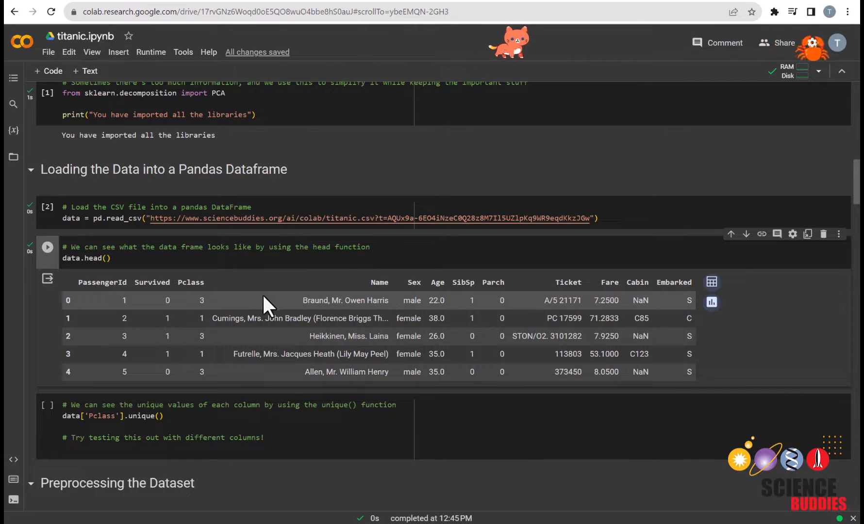
pyautogui.moveTo(466, 300)
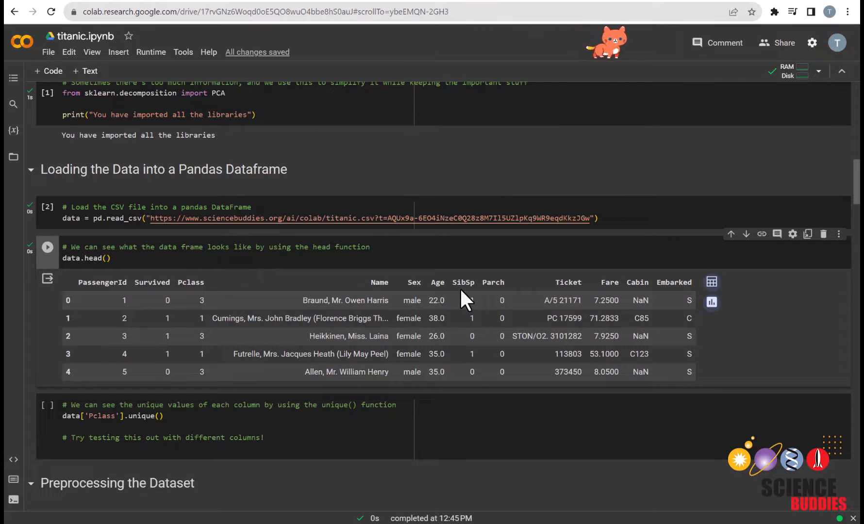
pyautogui.moveTo(489, 301)
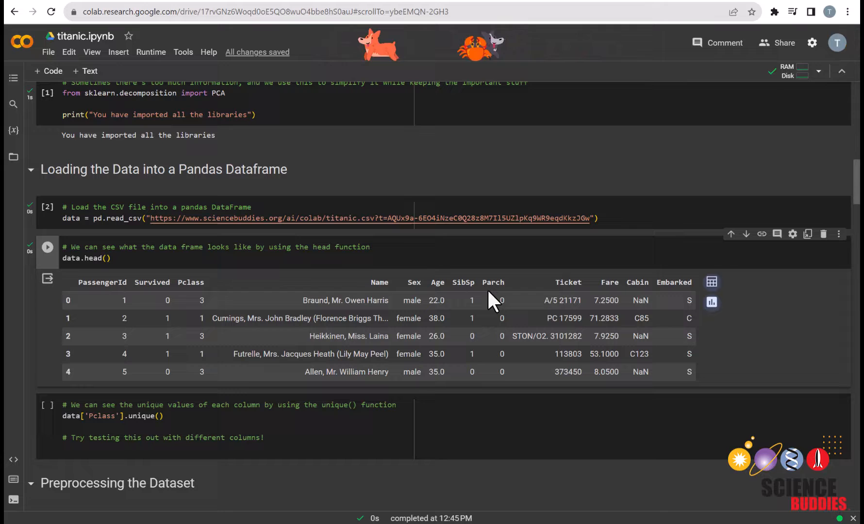
pyautogui.moveTo(546, 306)
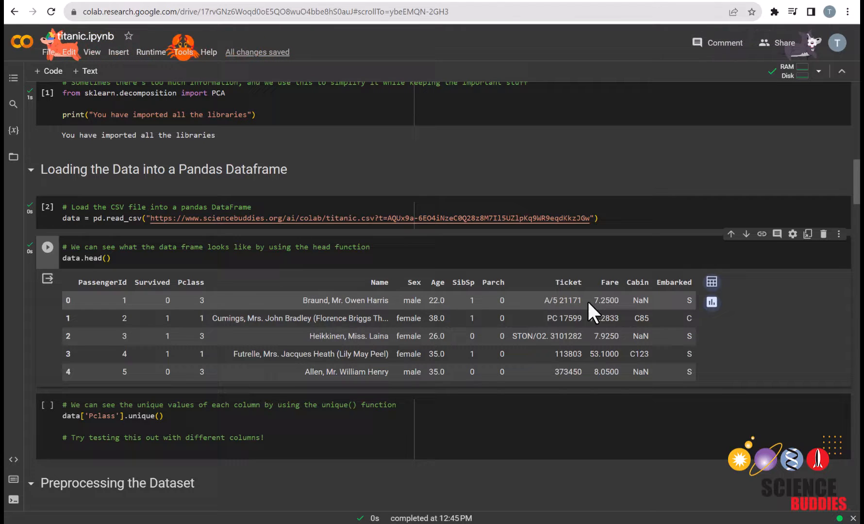
pyautogui.moveTo(632, 322)
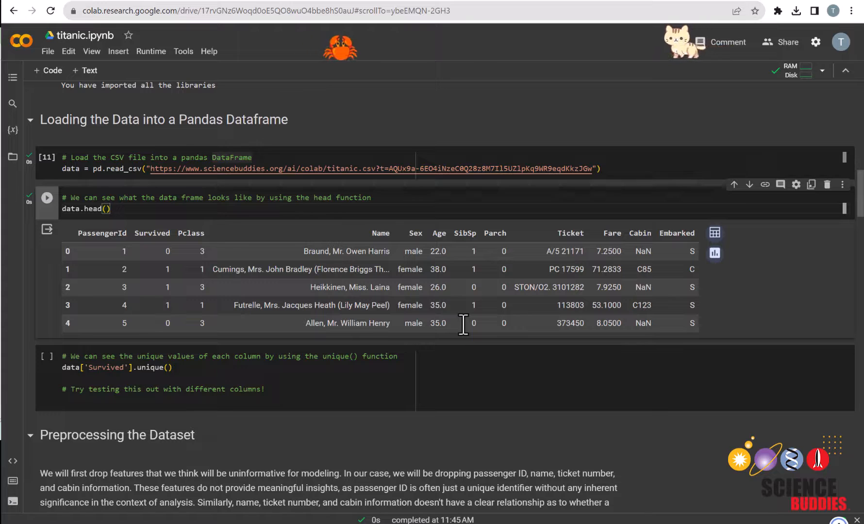
# - List unique values of Survived ([0, 1]) then of Pclass ([3, 1, 2])
pyautogui.click(202, 367)
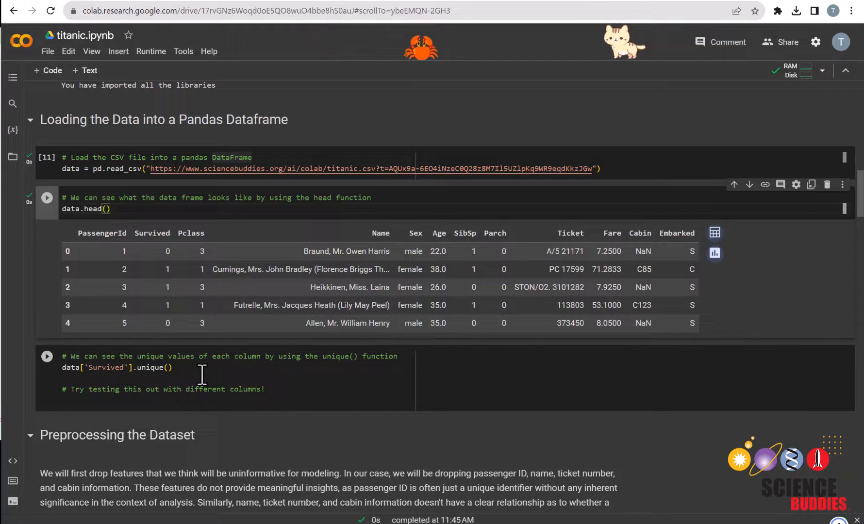
pyautogui.click(47, 197)
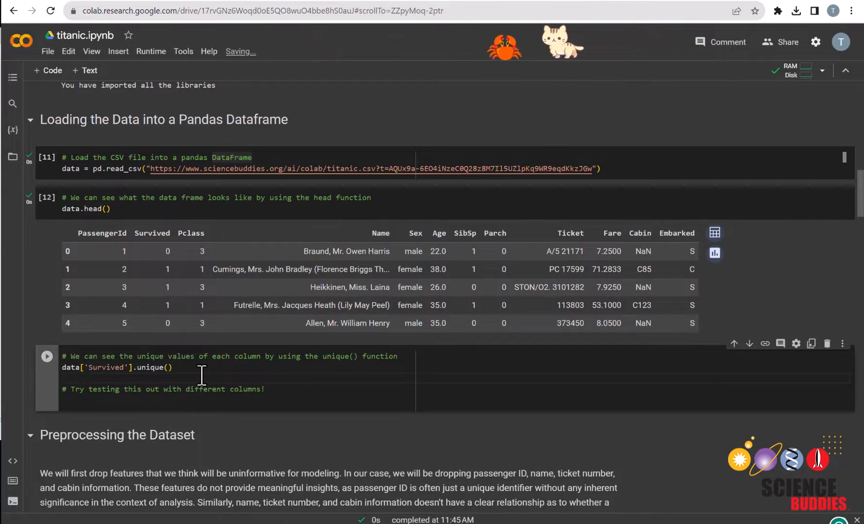
pyautogui.click(47, 356)
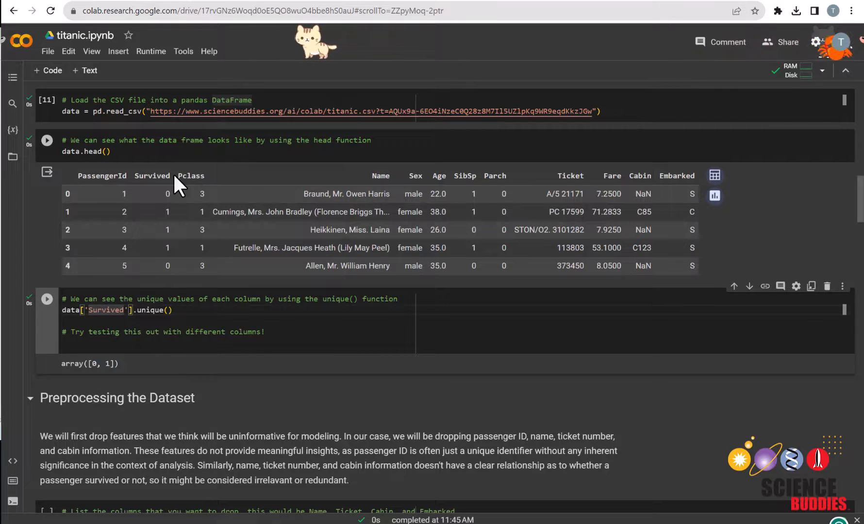
pyautogui.click(47, 140)
pyautogui.write('Pcl')
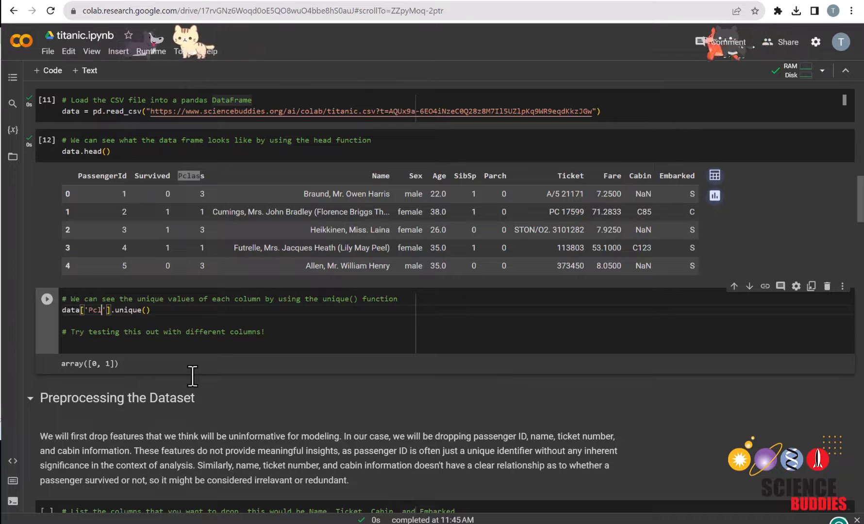
pyautogui.click(46, 299)
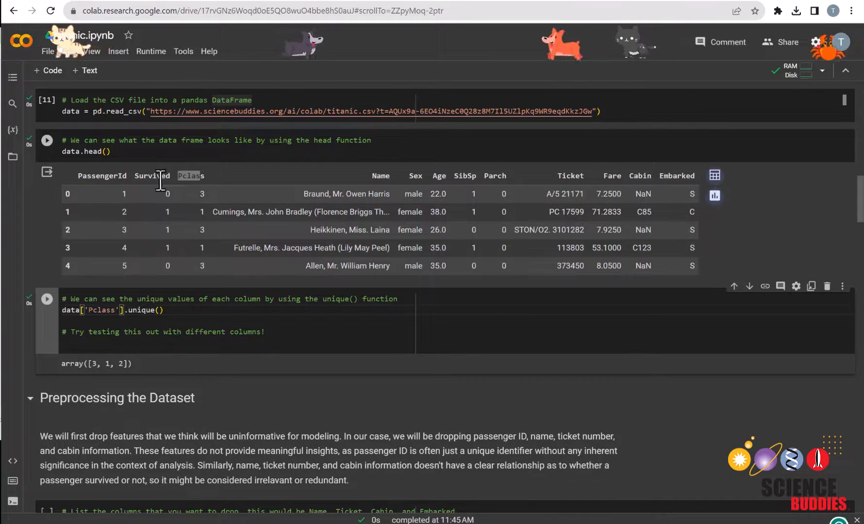
pyautogui.scroll(-3)
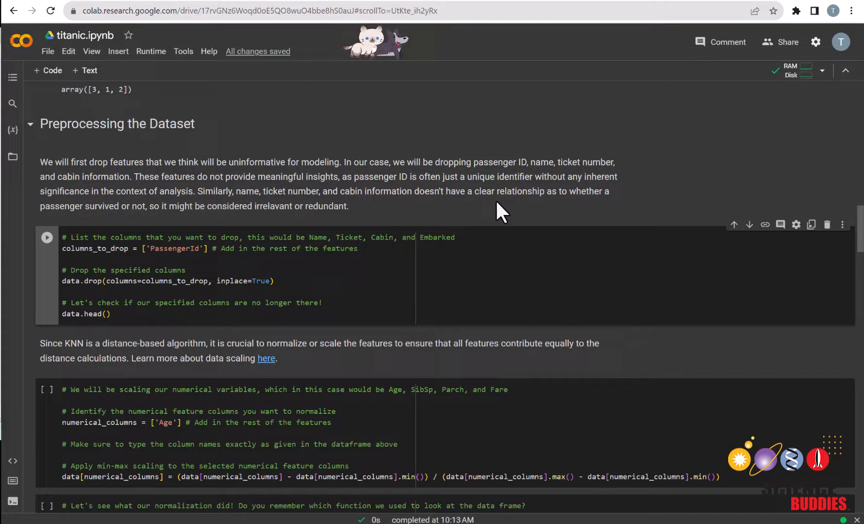
pyautogui.moveTo(381, 259)
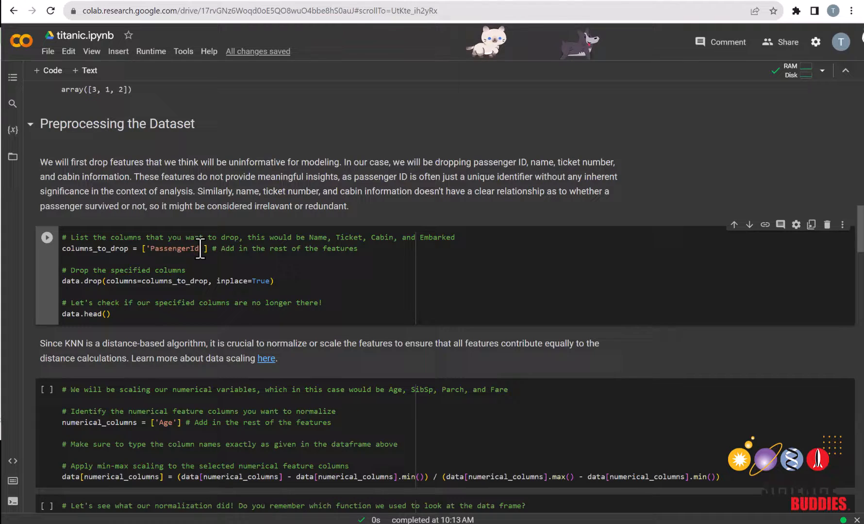
# - Drop PassengerId, Name, Ticket, Cabin and Embarked and preview the remaining columns
pyautogui.write(',')
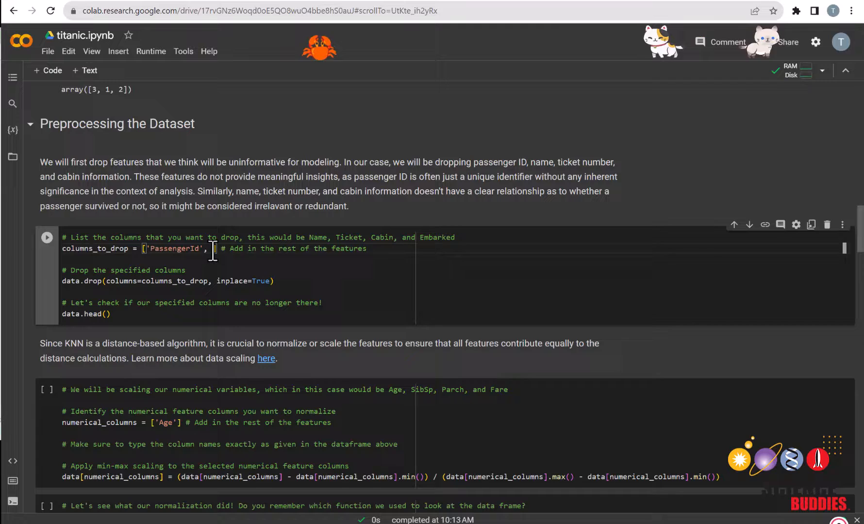
pyautogui.write("'Name', 'Ticket', 'Cabin', 'Embarked")
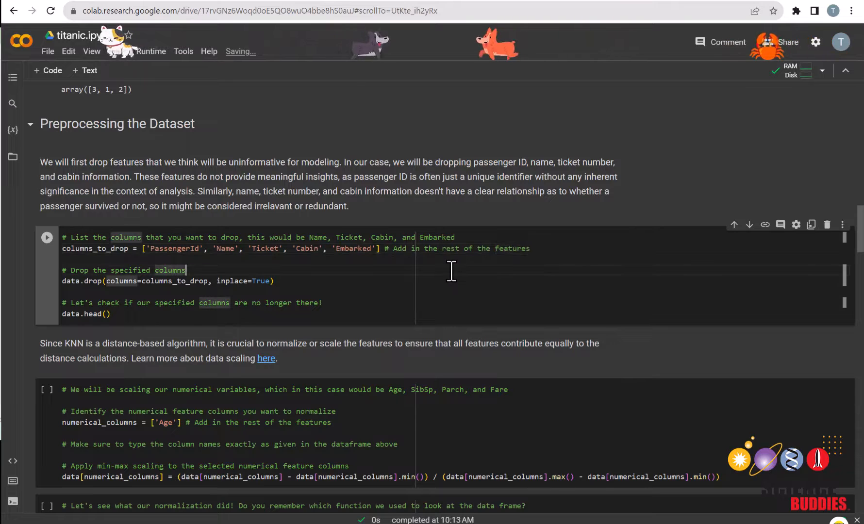
pyautogui.click(47, 237)
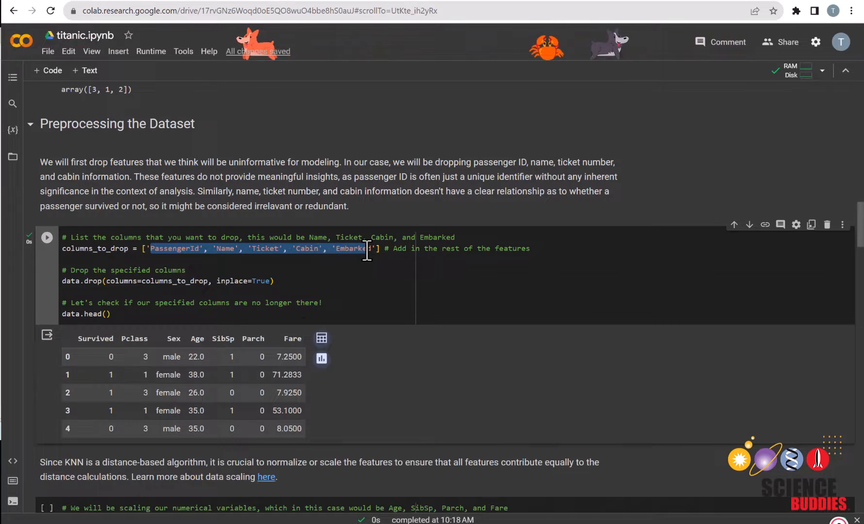
pyautogui.scroll(3)
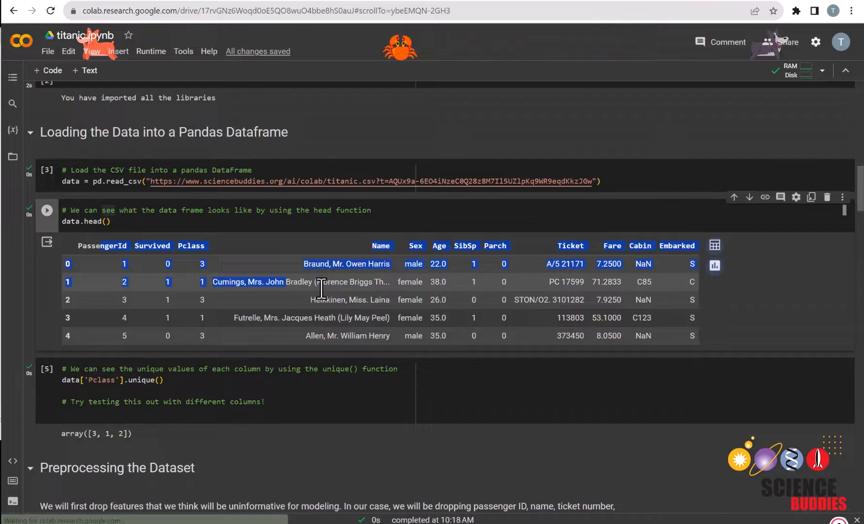
pyautogui.scroll(-3)
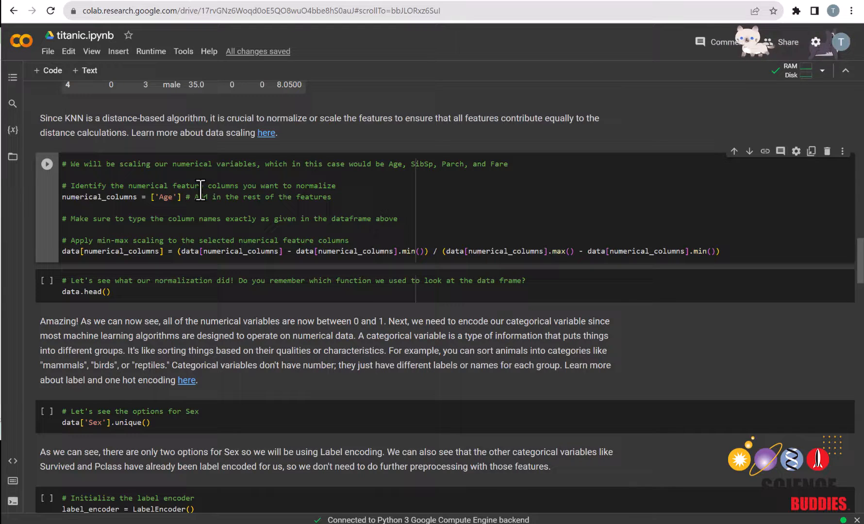
# - Add SibSp, Parch and Fare to numerical_columns for min-max scaling with Age
pyautogui.write(", 'SibSp'")
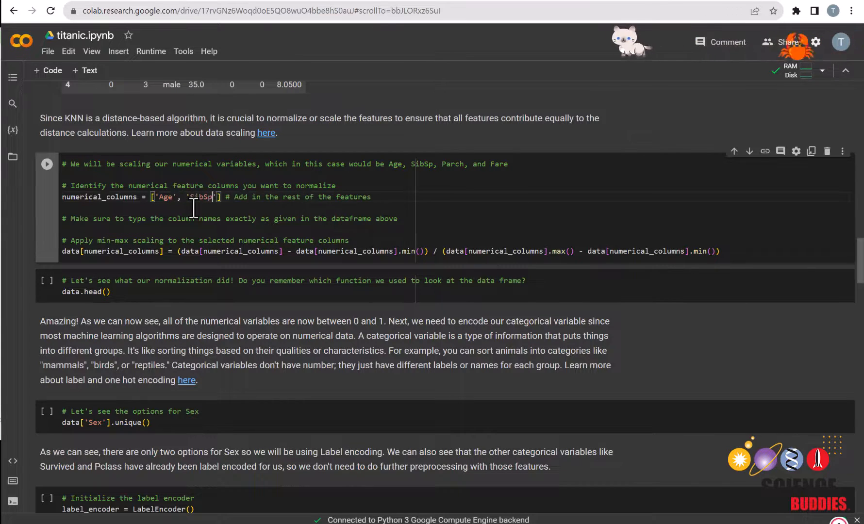
pyautogui.write(", 'Parch', 'Fare'")
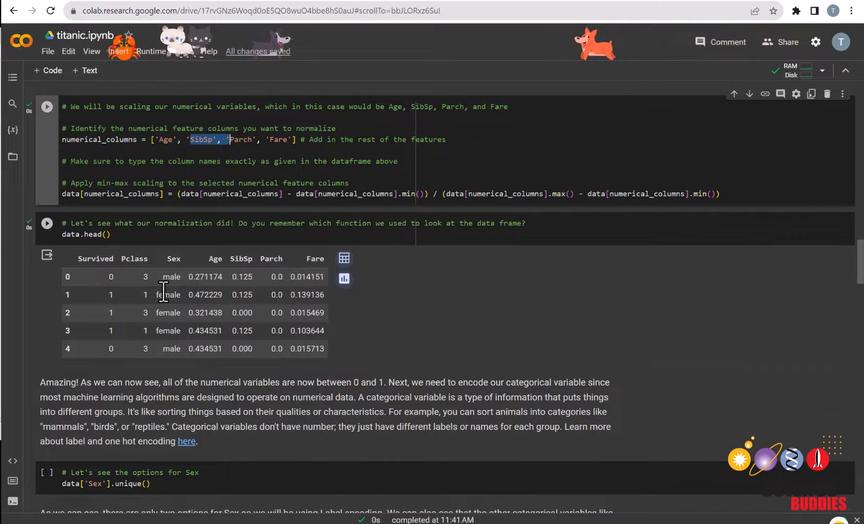
pyautogui.scroll(-3)
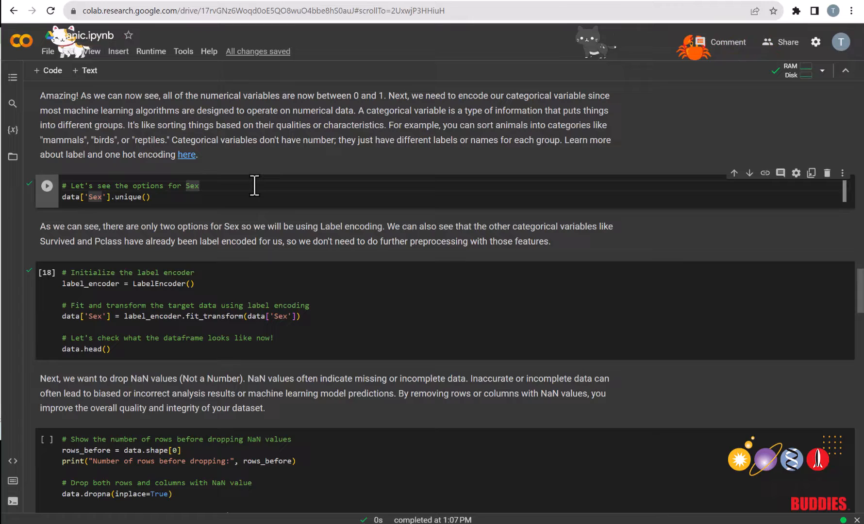
# - List Sex's unique values and label-encode it so the preview shows 0 and 1
pyautogui.click(47, 186)
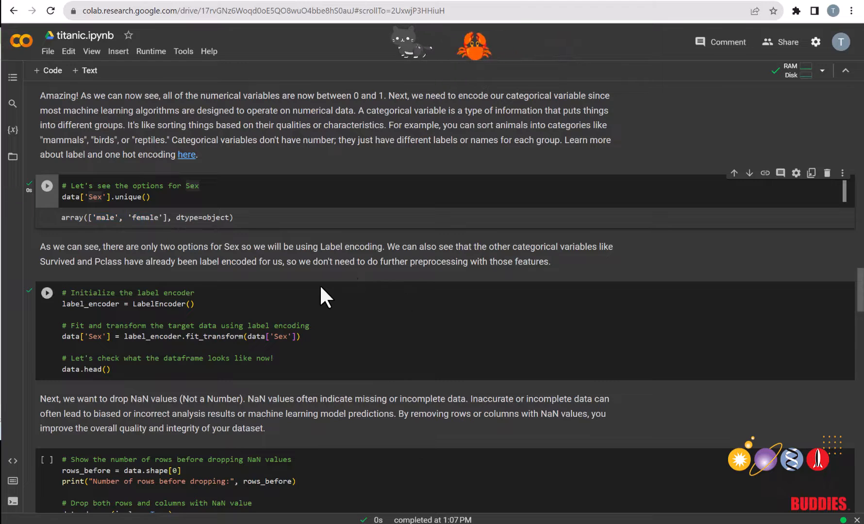
pyautogui.click(221, 304)
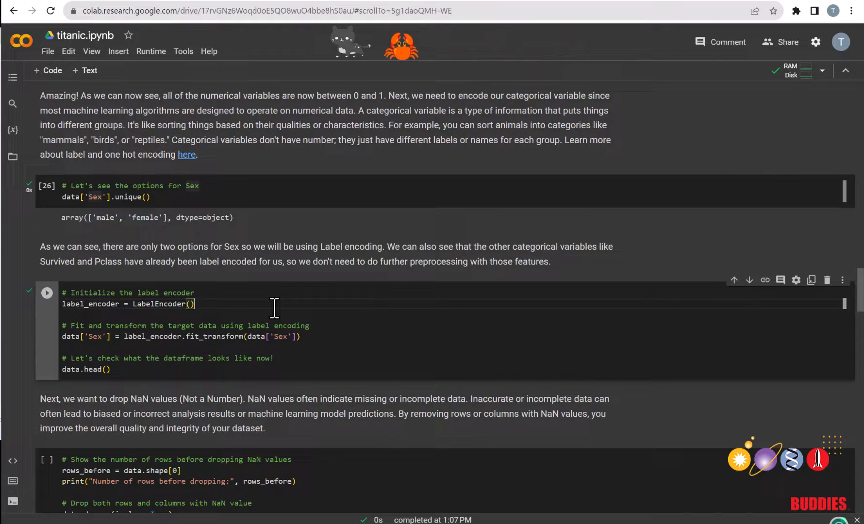
pyautogui.click(47, 293)
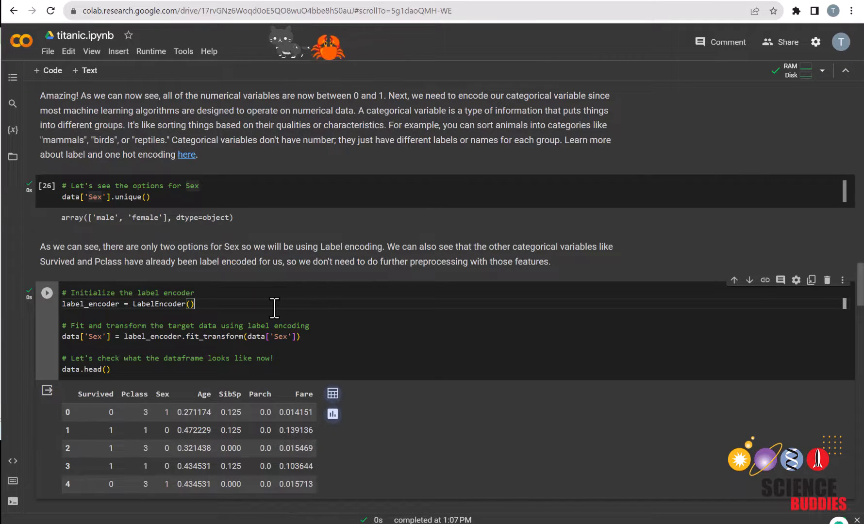
pyautogui.scroll(-3)
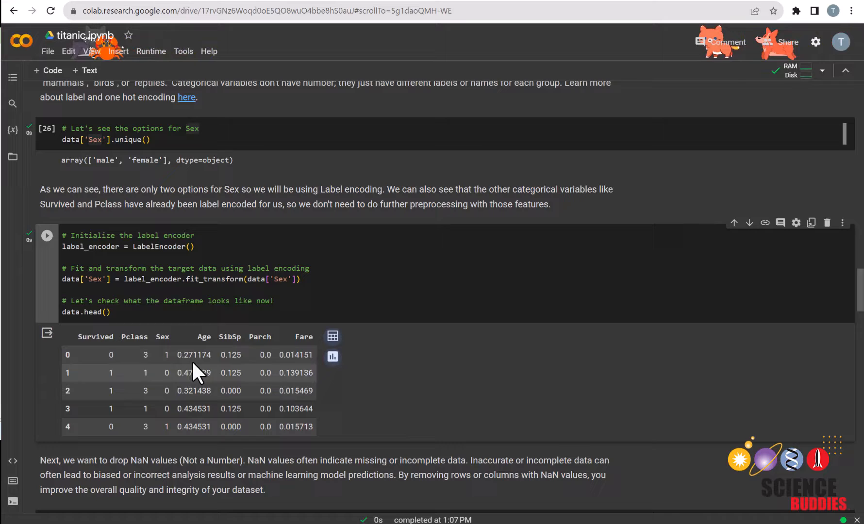
pyautogui.scroll(-3)
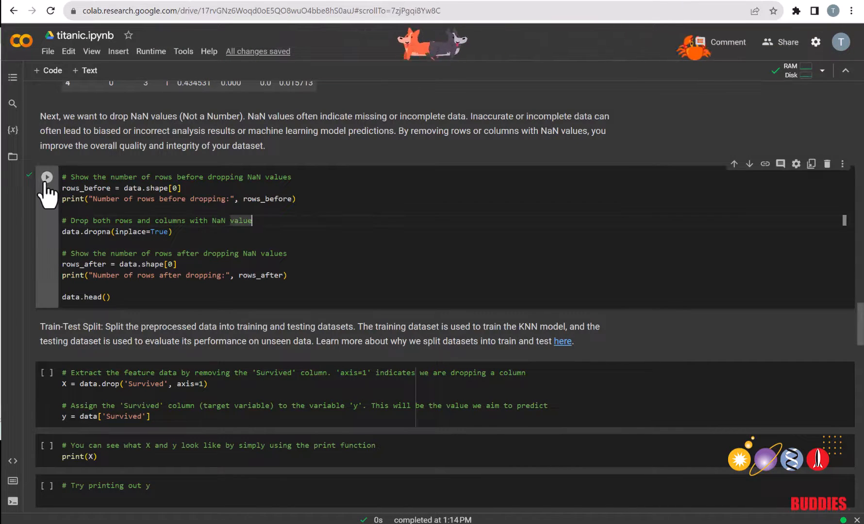
# - Run dropna to cut the dataset from 891 to 714 rows
pyautogui.click(46, 177)
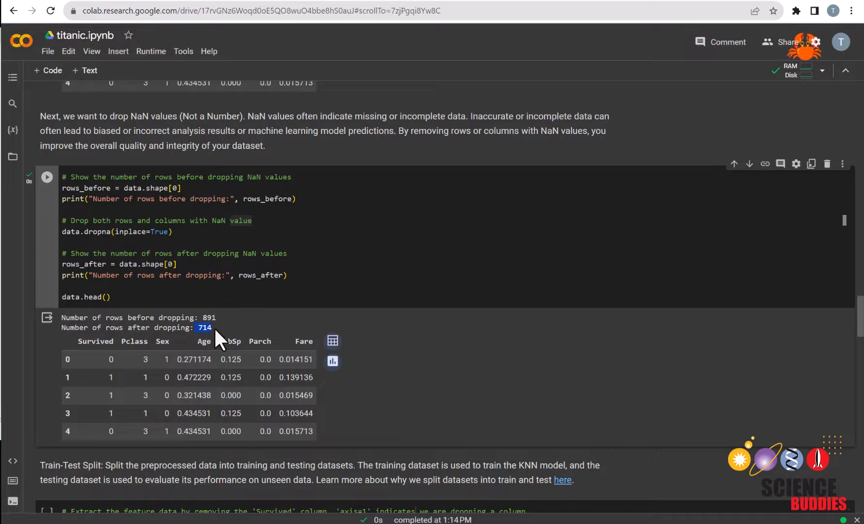
pyautogui.scroll(-3)
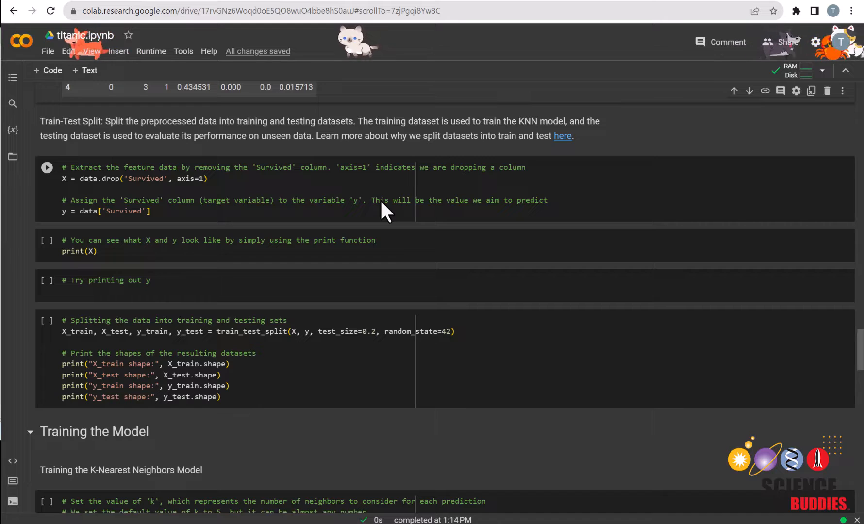
pyautogui.moveTo(144, 190)
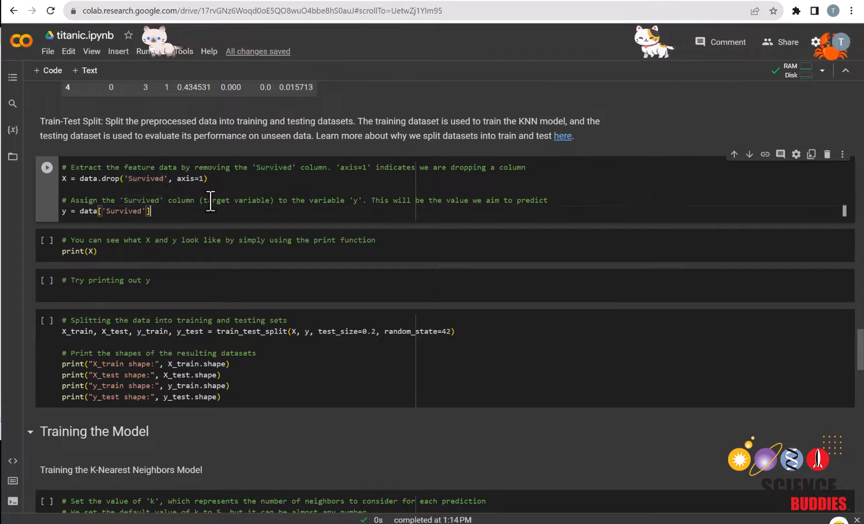
# - Define X and y from Survived and print X as 714 rows by 6 columns
pyautogui.click(46, 168)
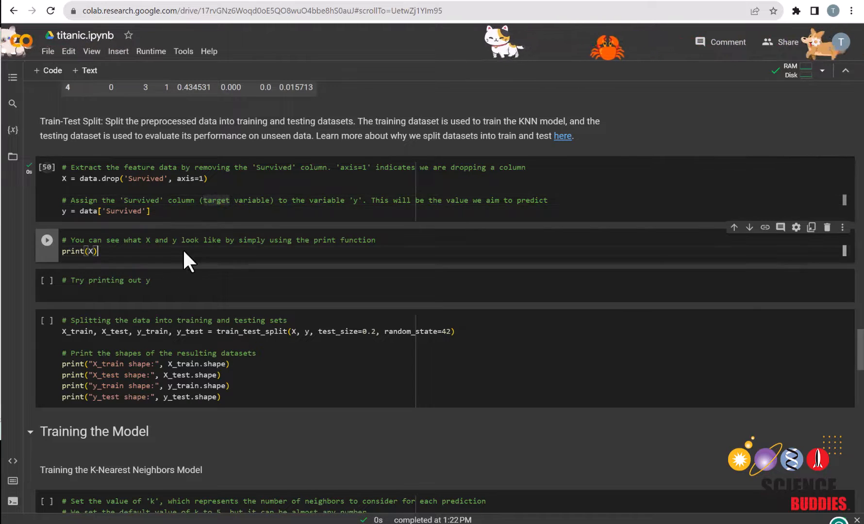
pyautogui.click(47, 240)
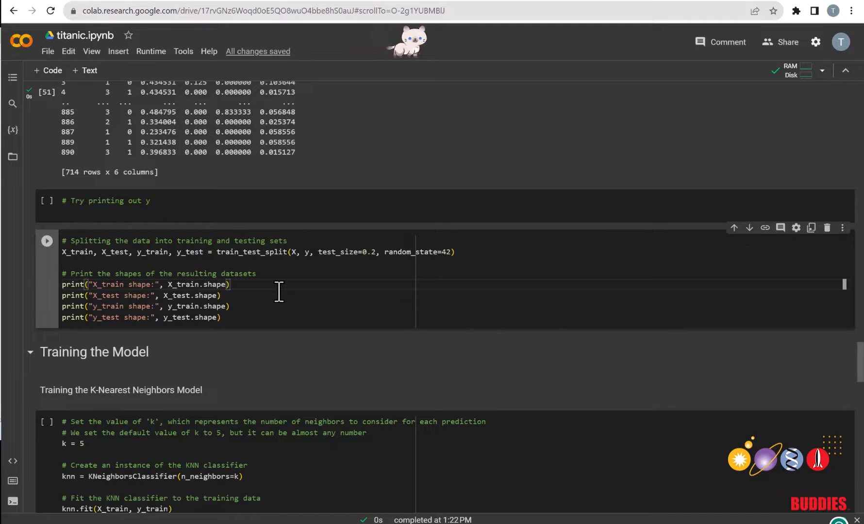
# - Run train_test_split, giving 571 training and 143 test samples
pyautogui.click(47, 241)
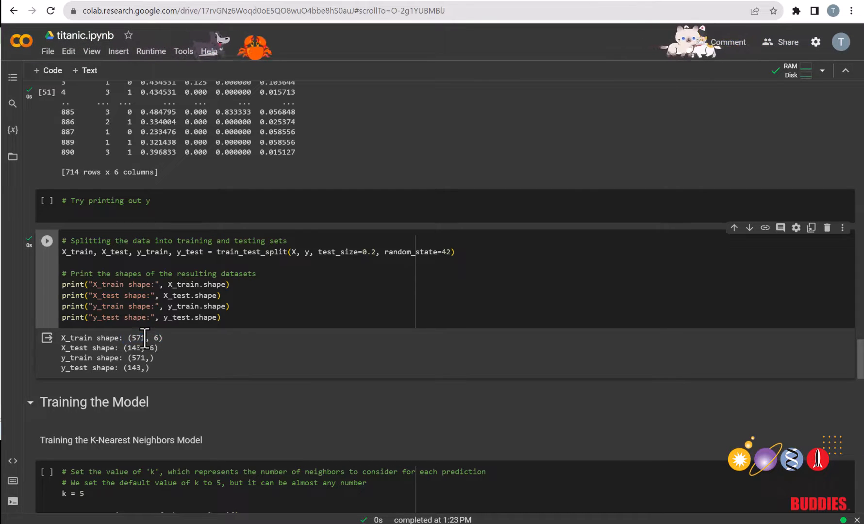
pyautogui.scroll(-3)
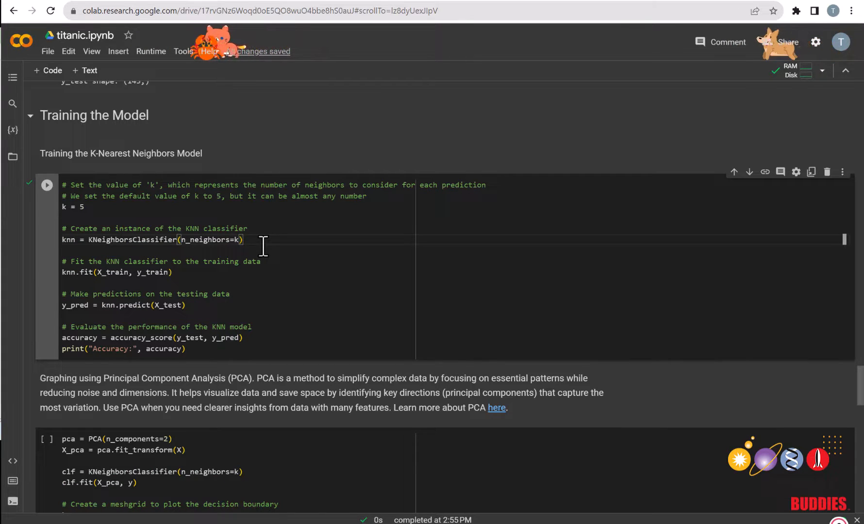
# - Run the KNeighborsClassifier cell so the k=5 model trains and prints accuracy ≈ 0.762
pyautogui.click(47, 184)
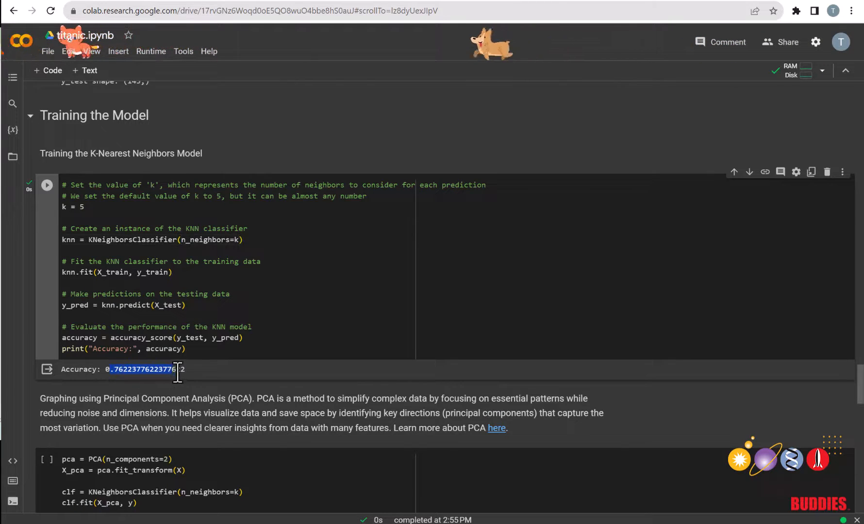
pyautogui.scroll(-3)
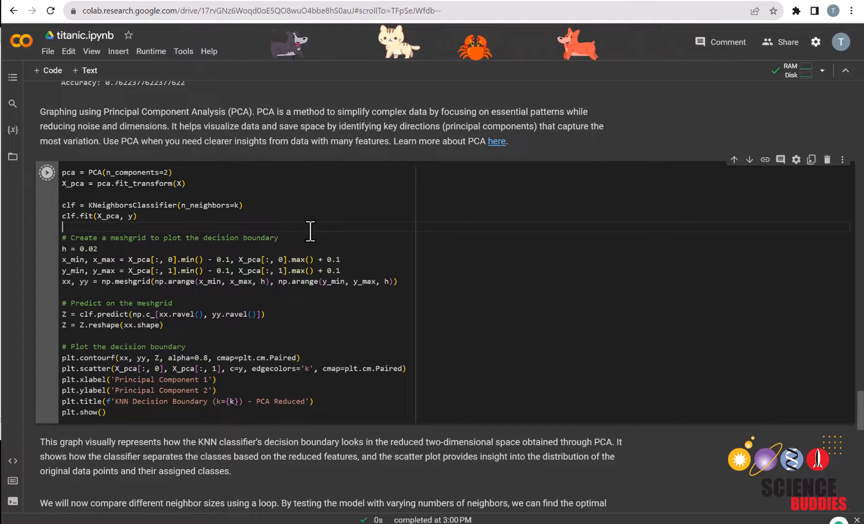
# - Produce the 'KNN Decision Boundary (k=5) - PCA Reduced' plot and move on to the neighbor-loop cells
pyautogui.click(46, 172)
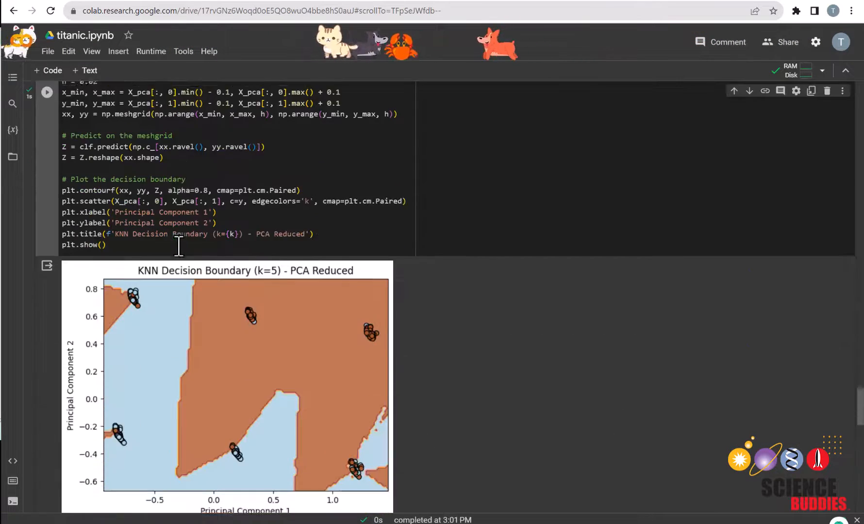
pyautogui.scroll(-3)
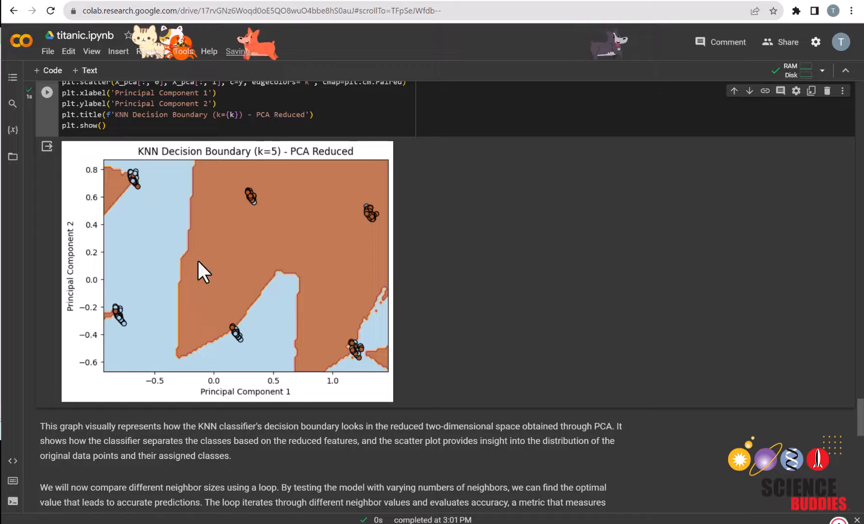
pyautogui.moveTo(135, 177)
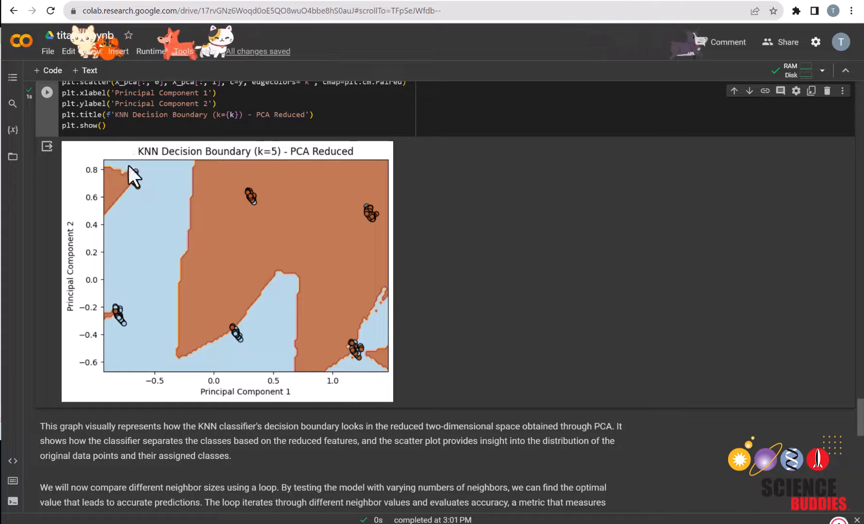
pyautogui.moveTo(200, 245)
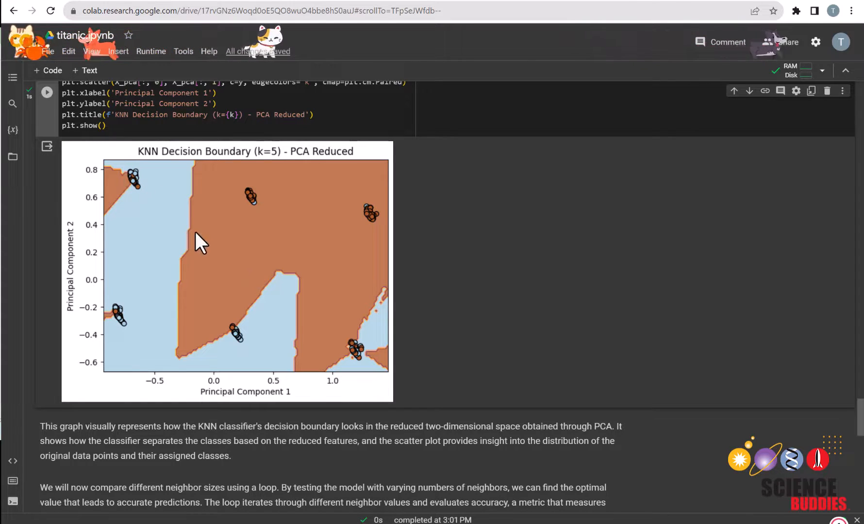
pyautogui.moveTo(213, 240)
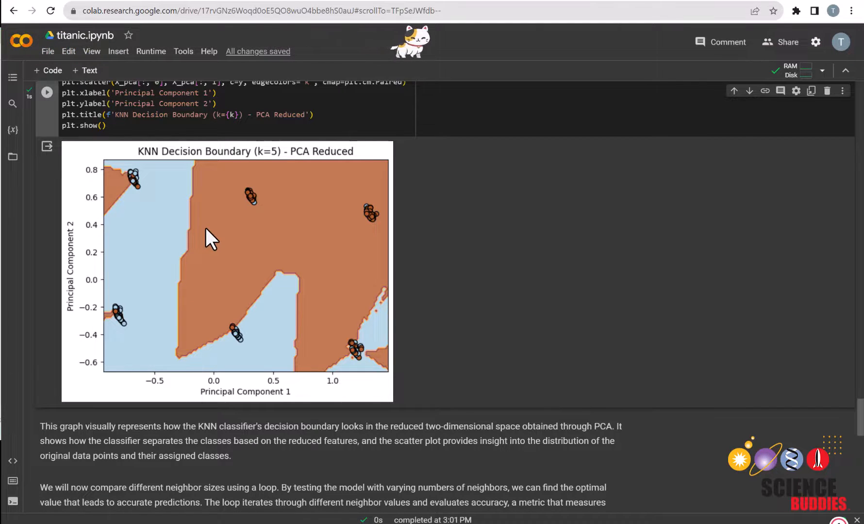
pyautogui.moveTo(194, 249)
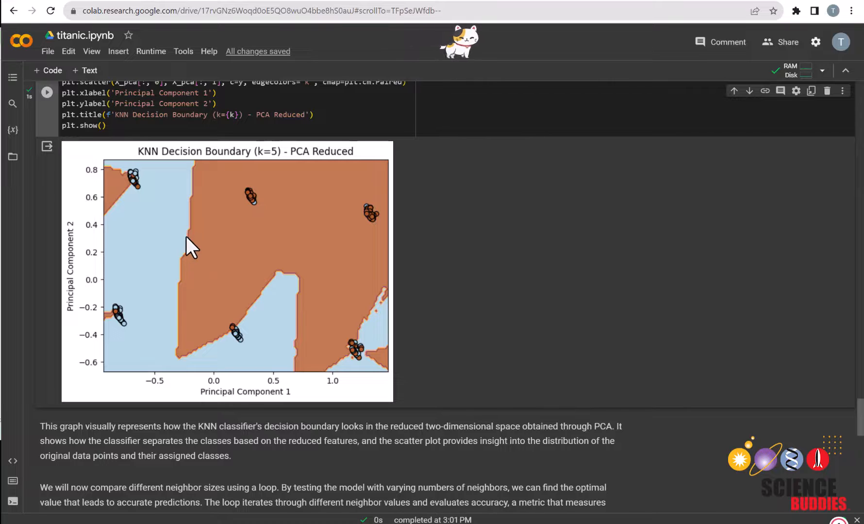
pyautogui.moveTo(144, 187)
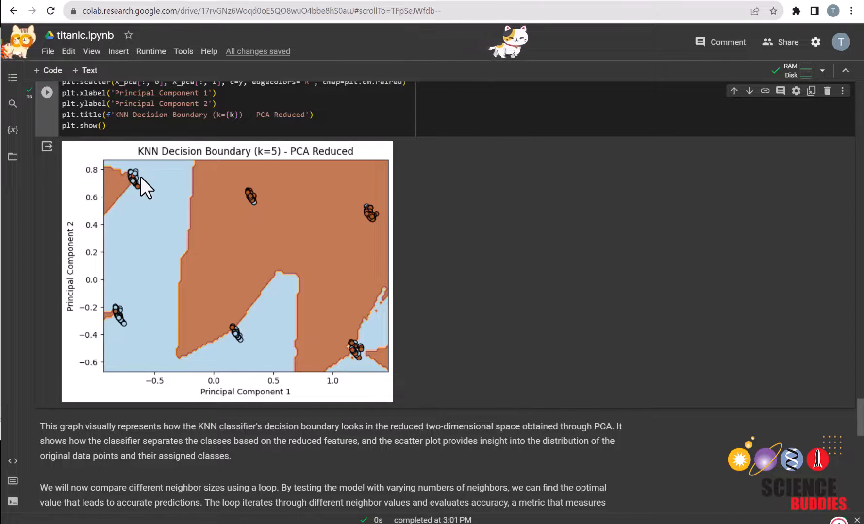
pyautogui.moveTo(259, 223)
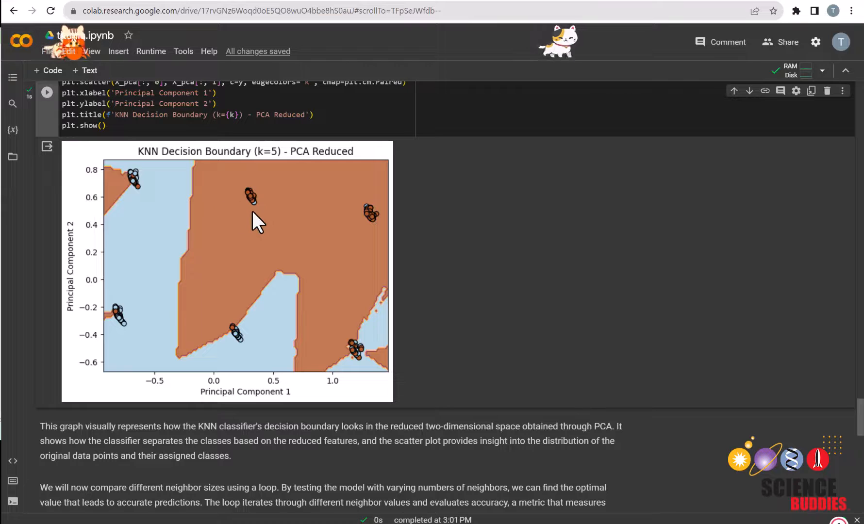
pyautogui.scroll(-3)
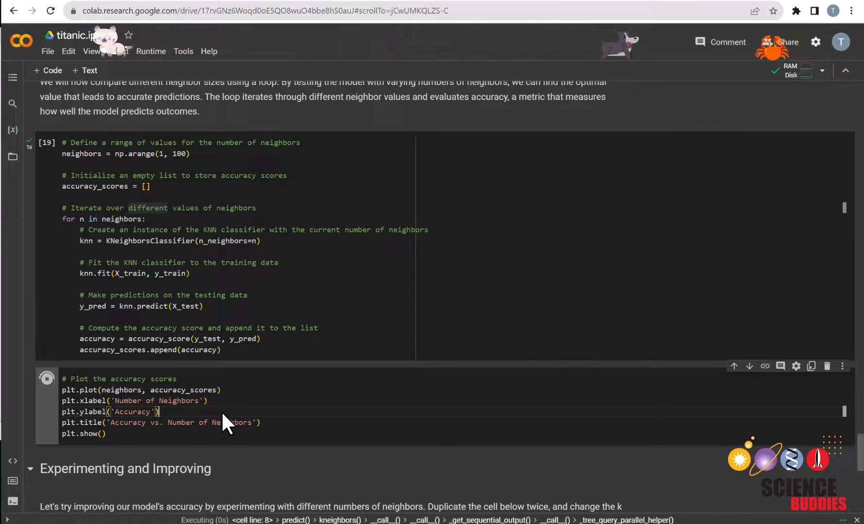
# - Generate the 'Accuracy vs. Number of Neighbors' chart, peaking near 0.80 accuracy
pyautogui.click(47, 379)
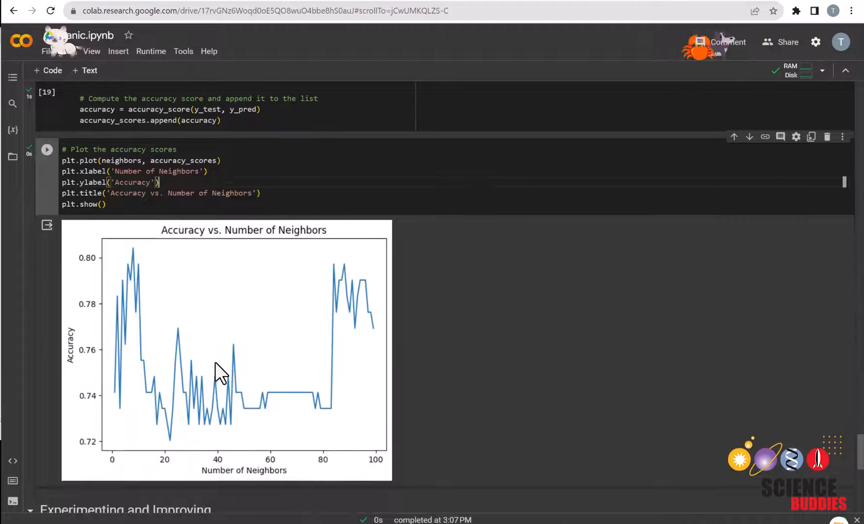
pyautogui.moveTo(198, 479)
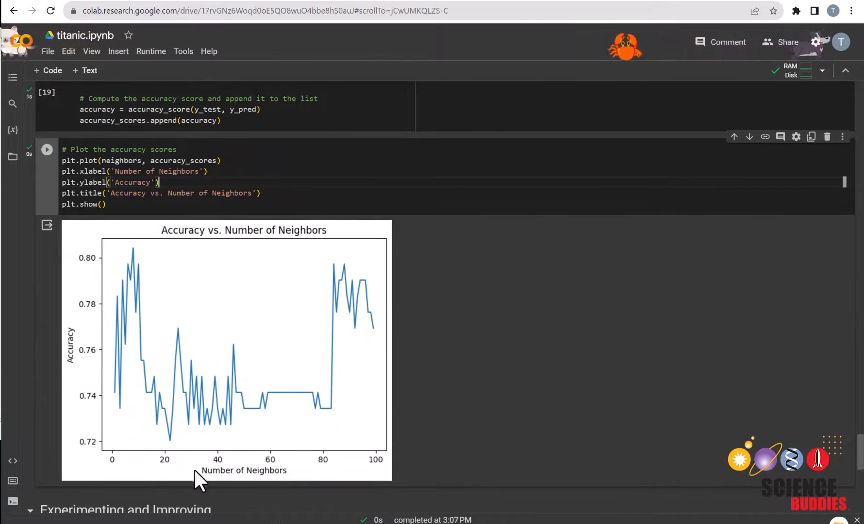
pyautogui.moveTo(105, 276)
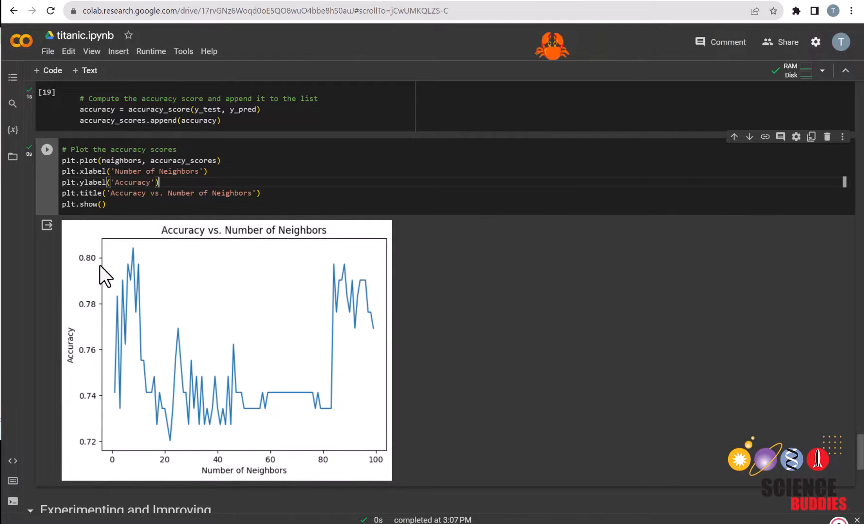
pyautogui.moveTo(113, 281)
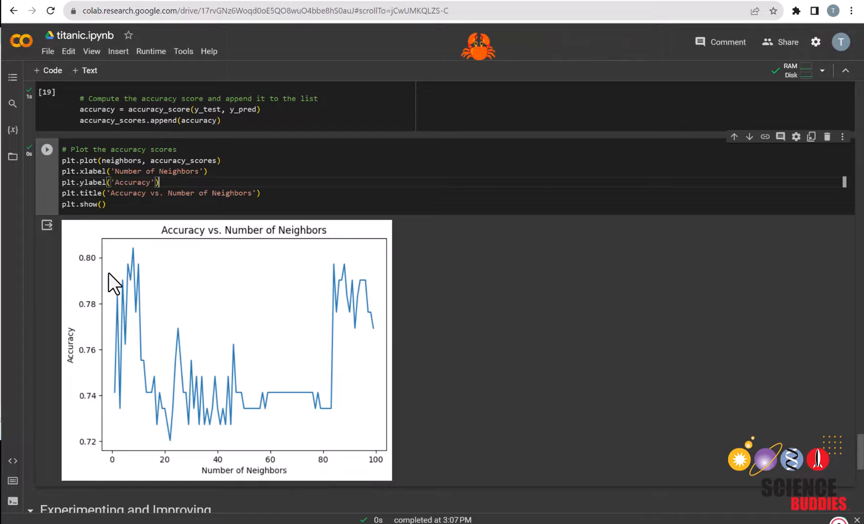
pyautogui.moveTo(352, 275)
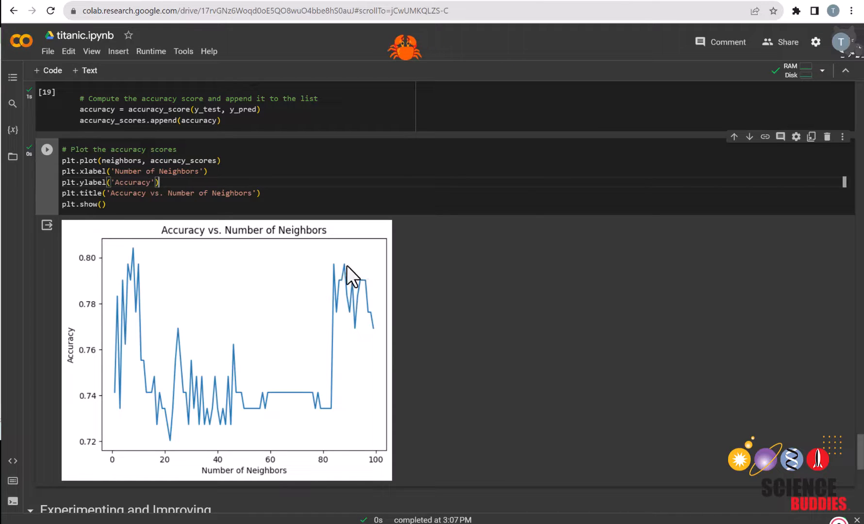
pyautogui.scroll(-3)
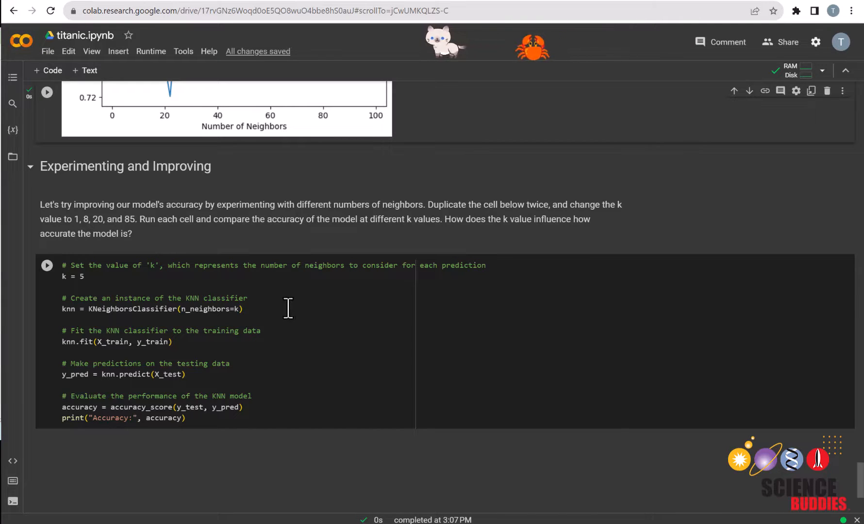
# - Duplicate the k-experiment cell in the Experimenting and Improving section
pyautogui.scroll(3)
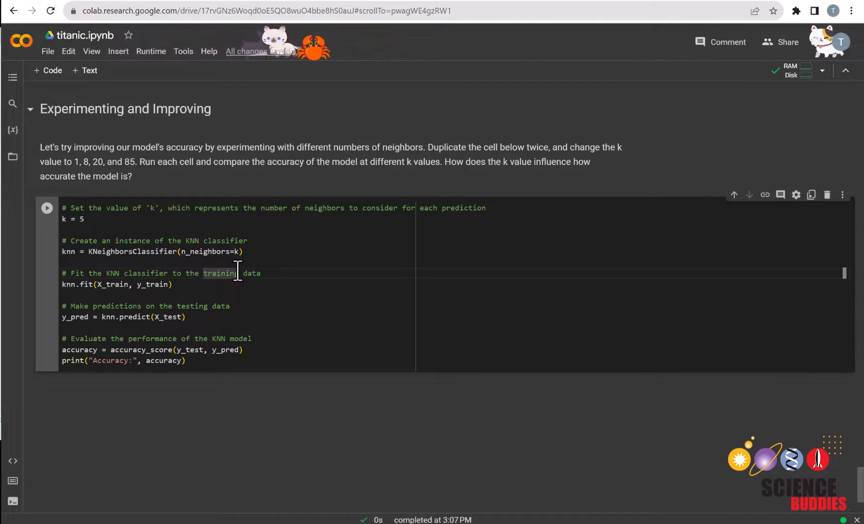
pyautogui.press('ctrl+a')
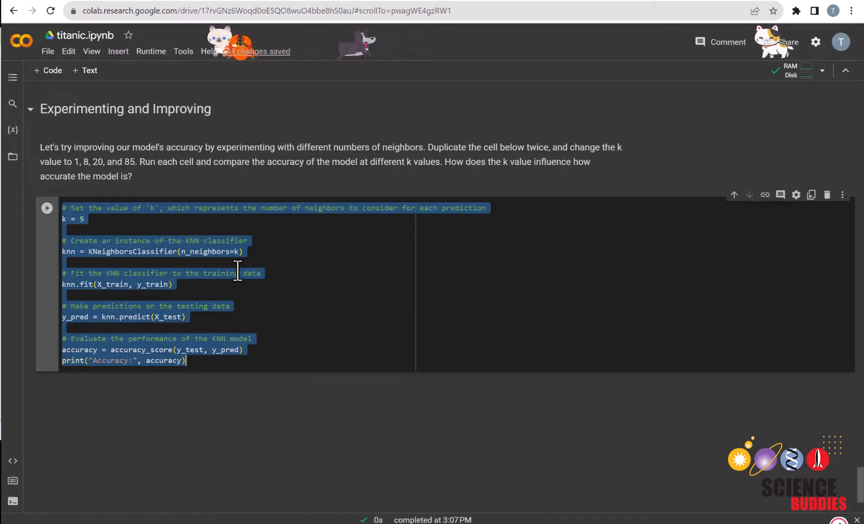
pyautogui.click(47, 71)
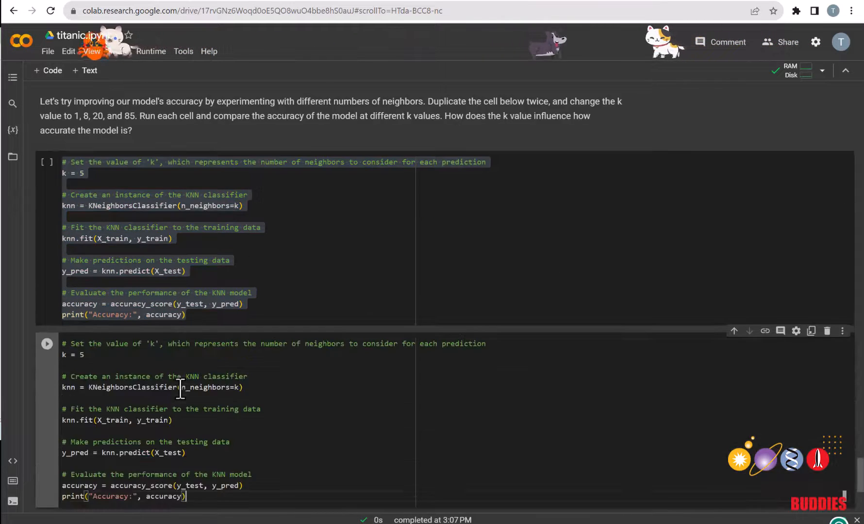
pyautogui.scroll(-3)
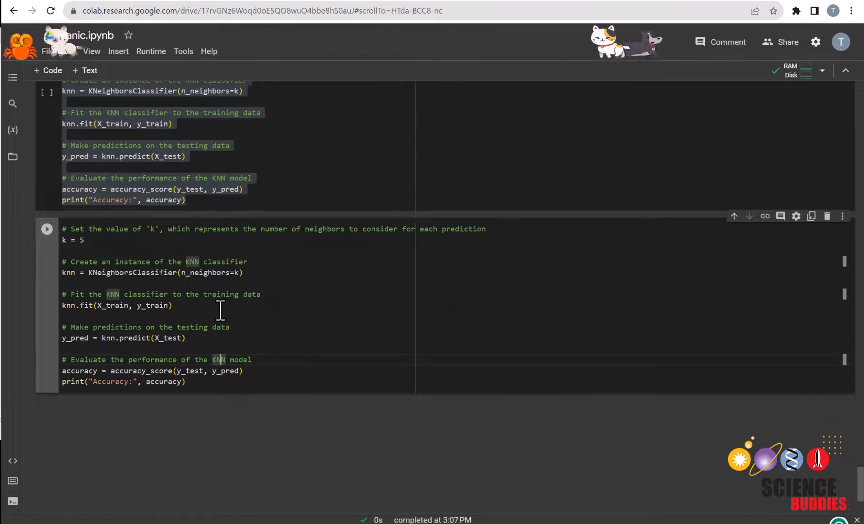
# - Change the copied cell's k from 5 to 1 and run it
pyautogui.click(85, 240)
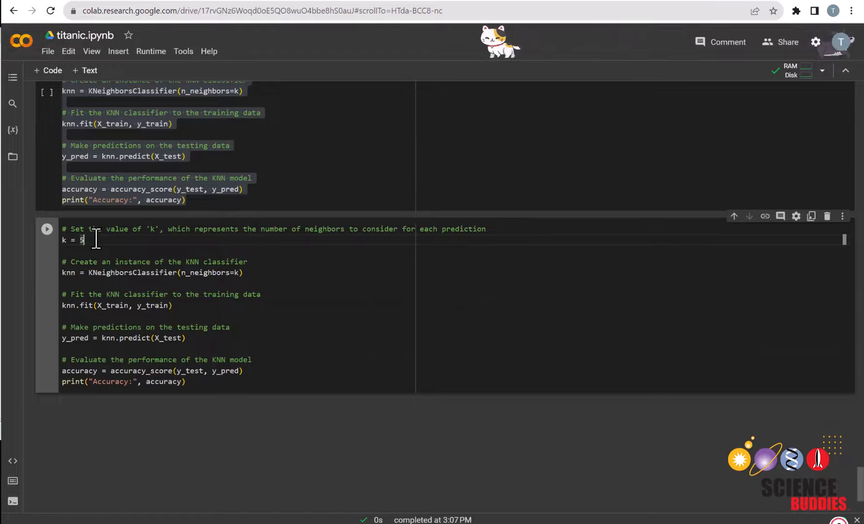
pyautogui.write('1')
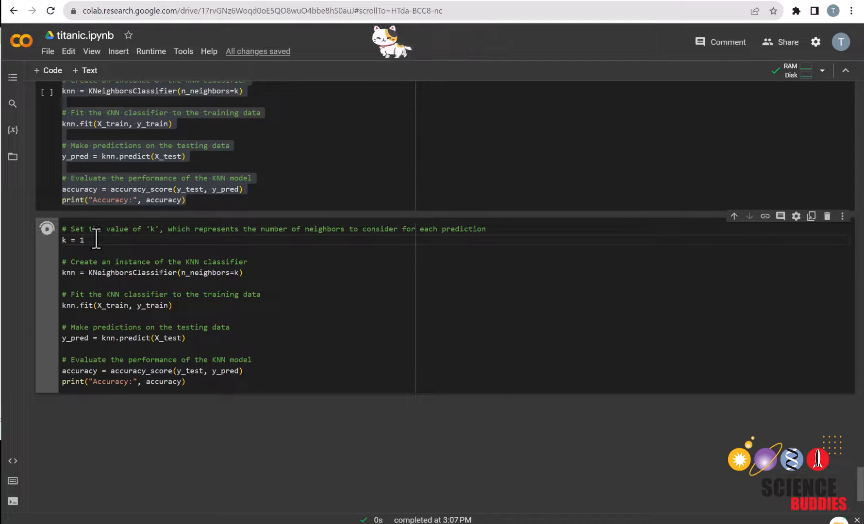
pyautogui.click(47, 228)
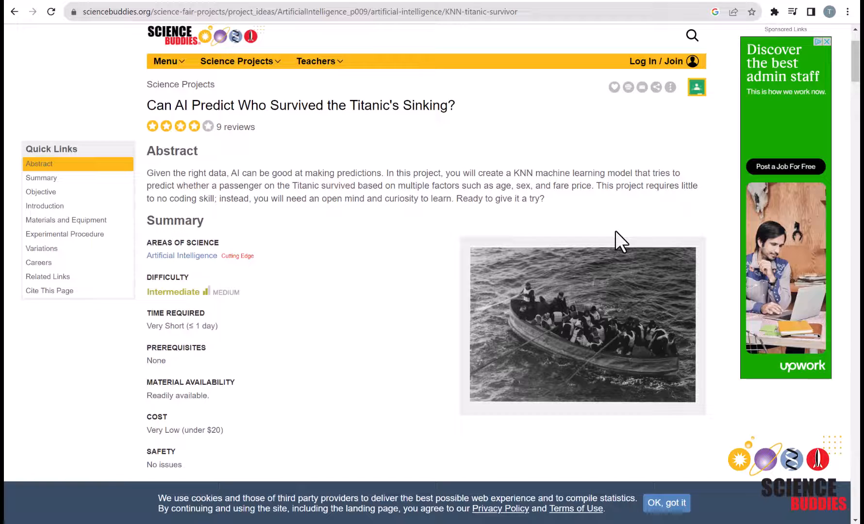
# - Scroll the Science Buddies Titanic project page from the abstract down to the Visualizing the Model procedure
pyautogui.scroll(-3)
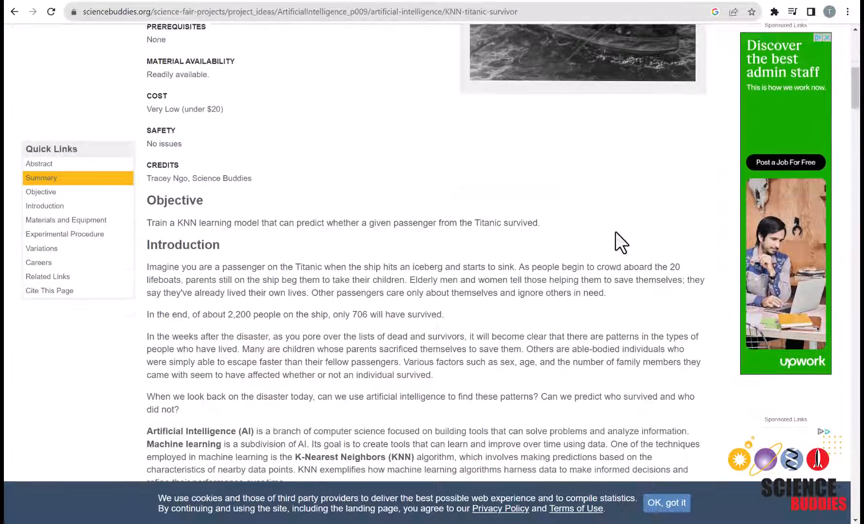
pyautogui.scroll(-3)
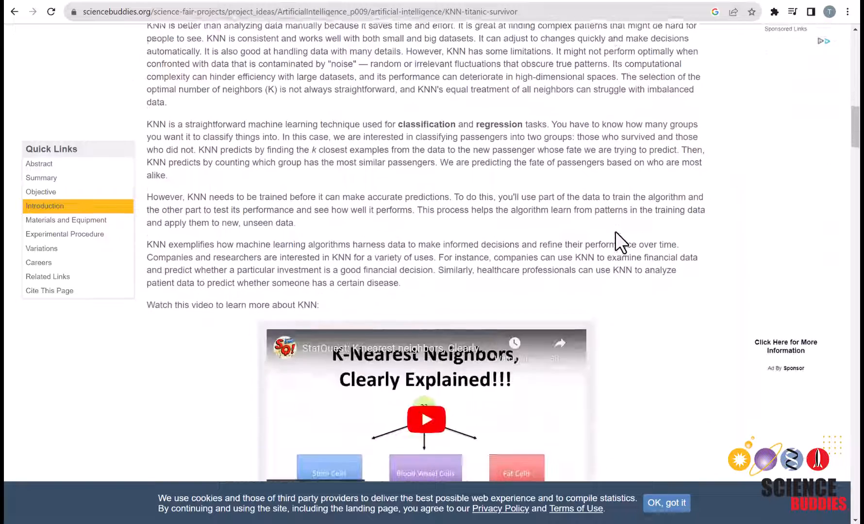
pyautogui.scroll(-3)
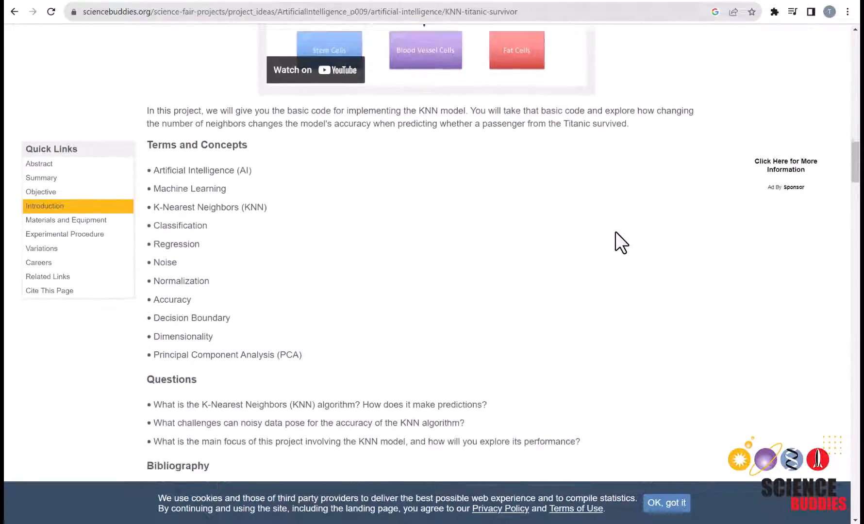
pyautogui.scroll(-3)
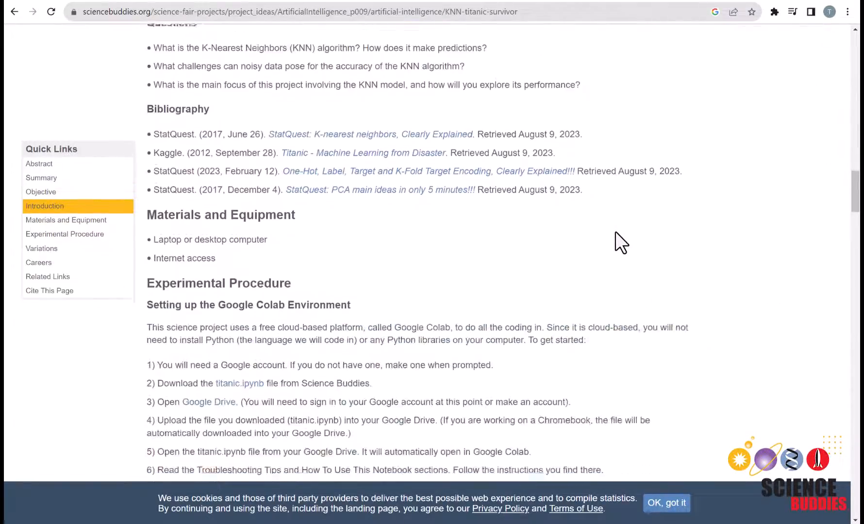
pyautogui.scroll(-3)
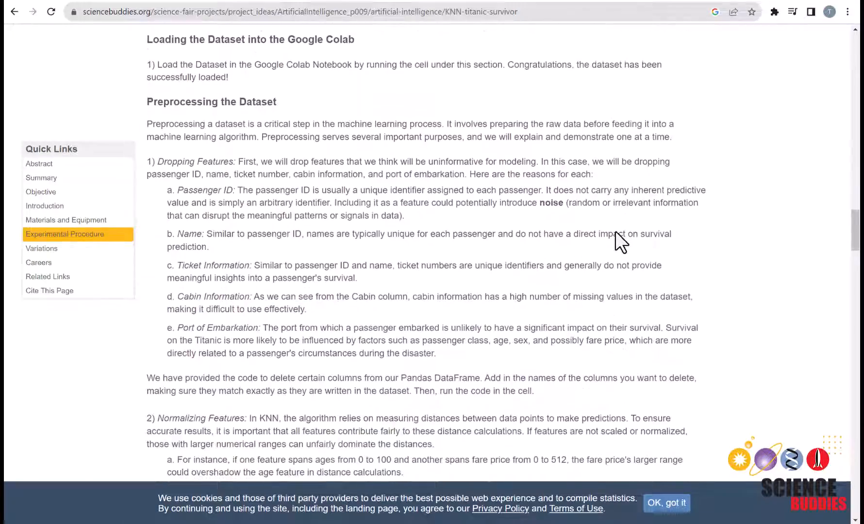
pyautogui.scroll(-3)
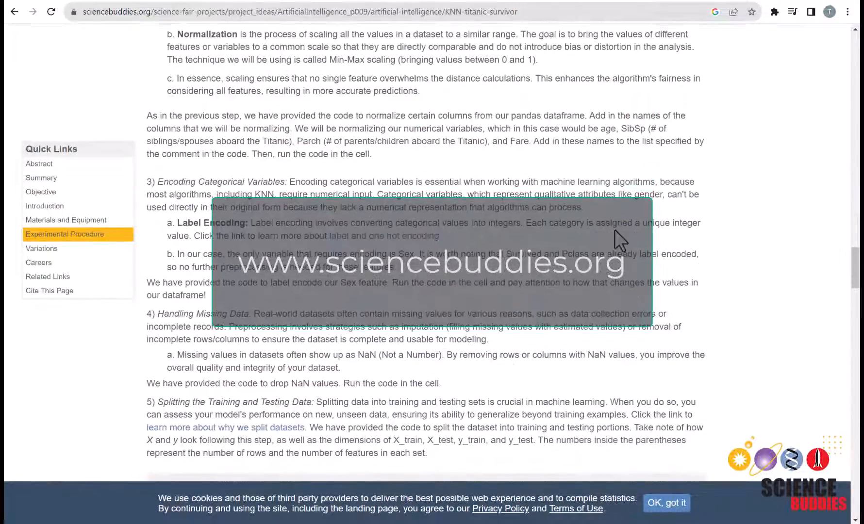
pyautogui.scroll(-3)
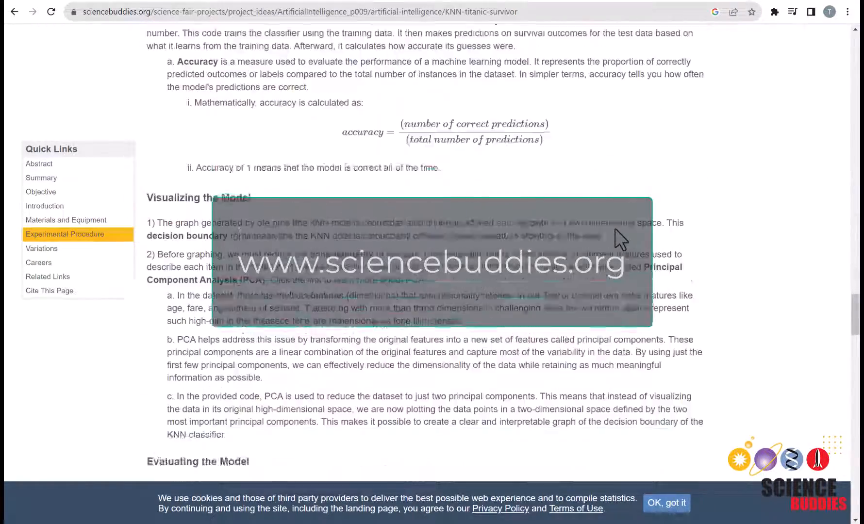